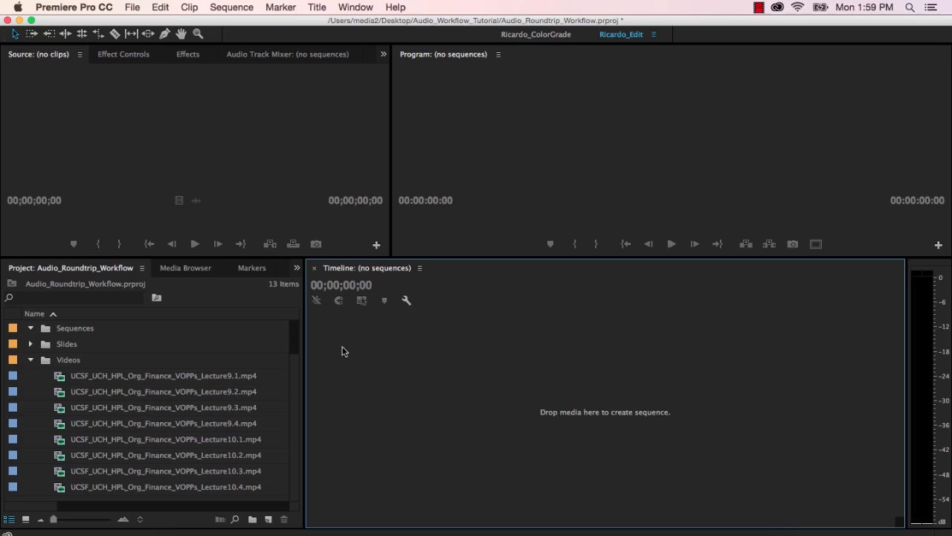
mouse_move(149, 363)
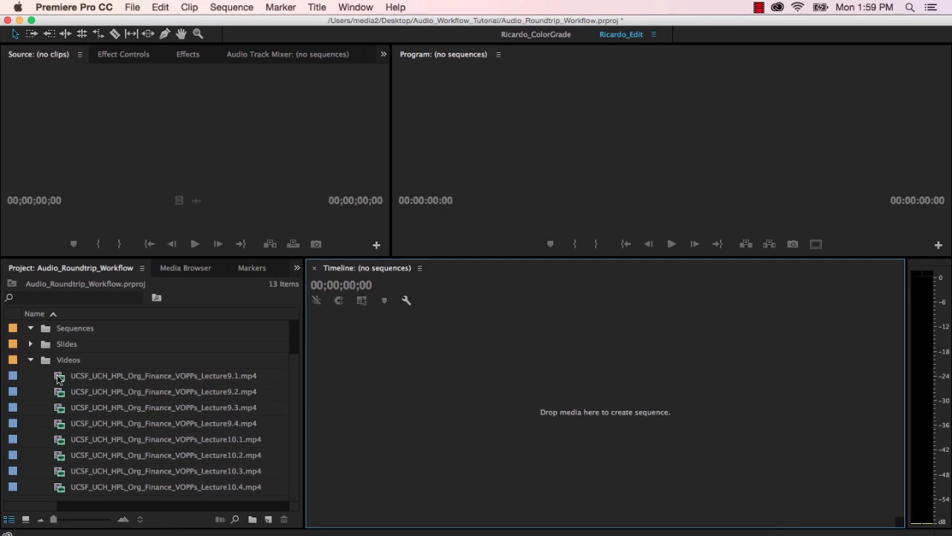
Step: Create a new sequence from the Lecture9.1.mp4 clip via its context menu
left_click(164, 374)
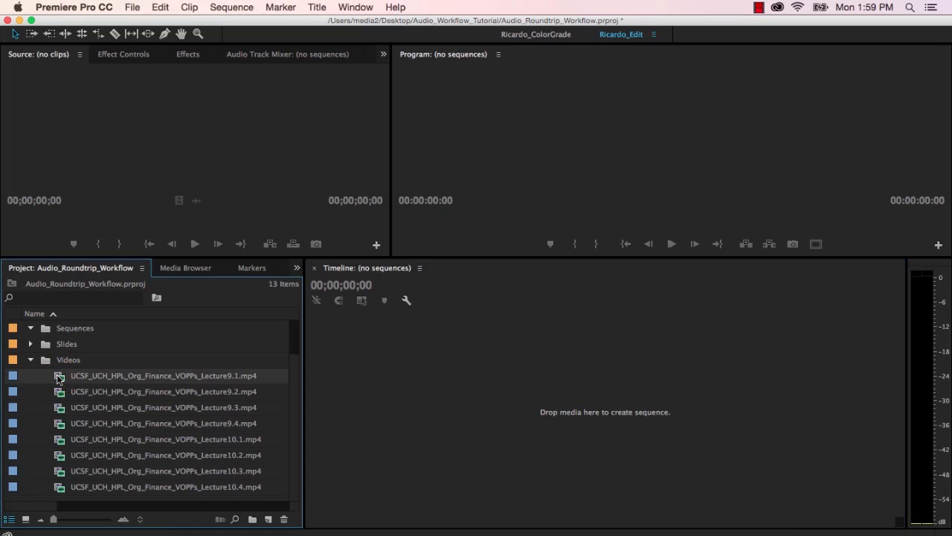
right_click(59, 375)
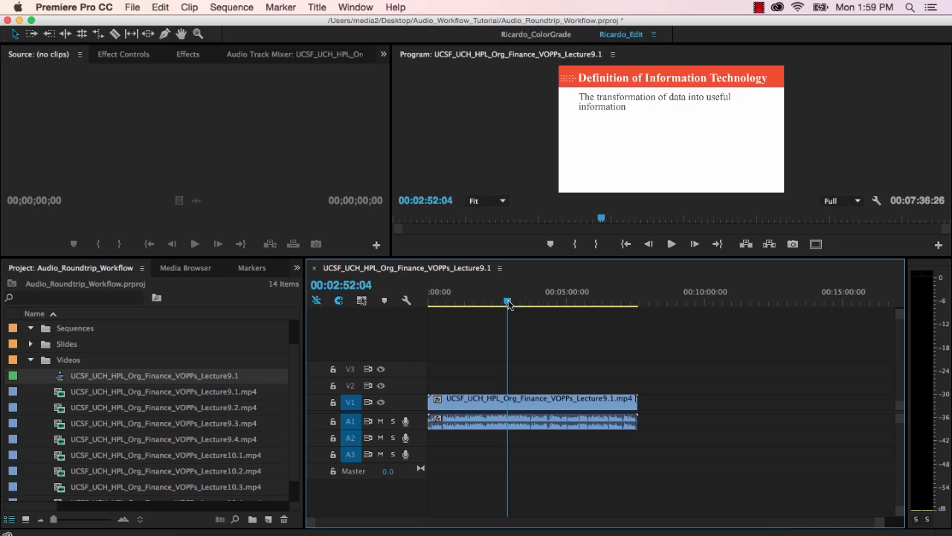
Step: Show the Audio Track Mixer with effects and sends revealed on each track
left_click(294, 53)
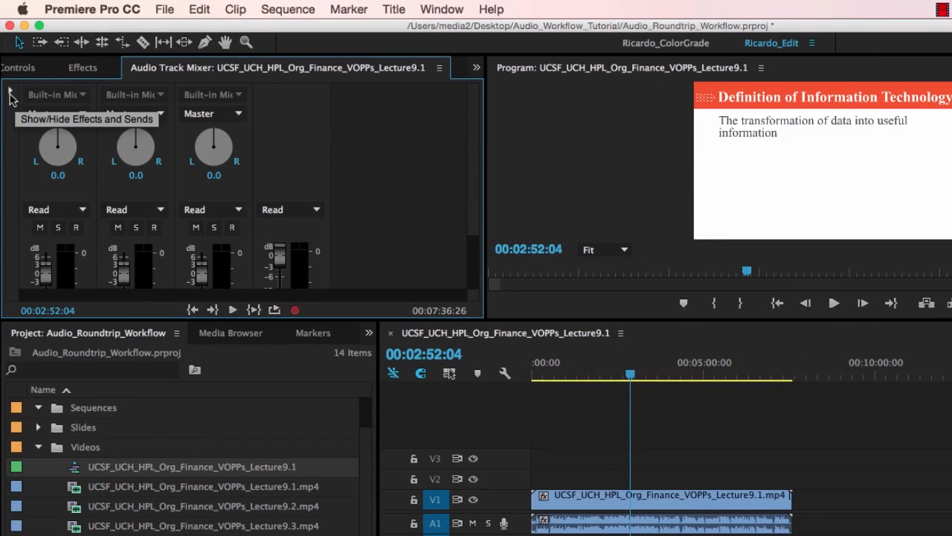
left_click(11, 97)
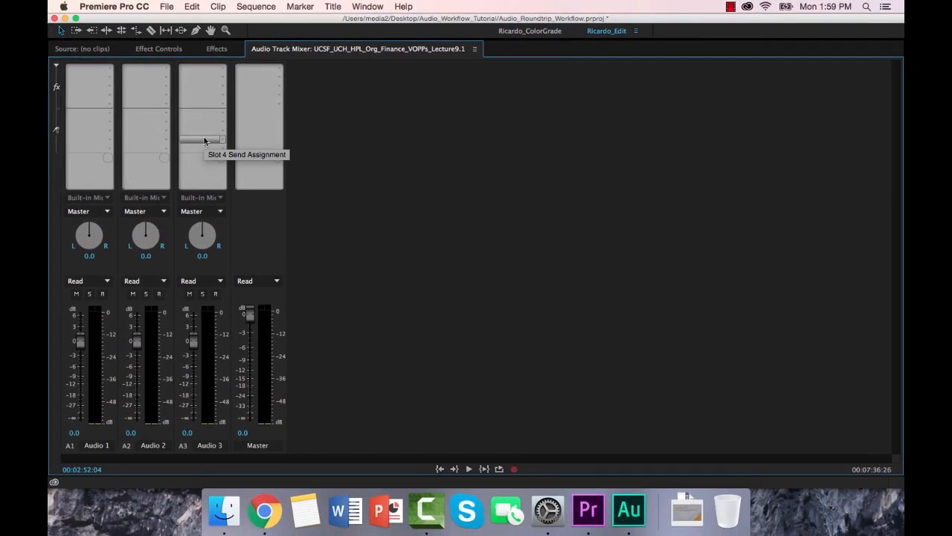
mouse_move(317, 152)
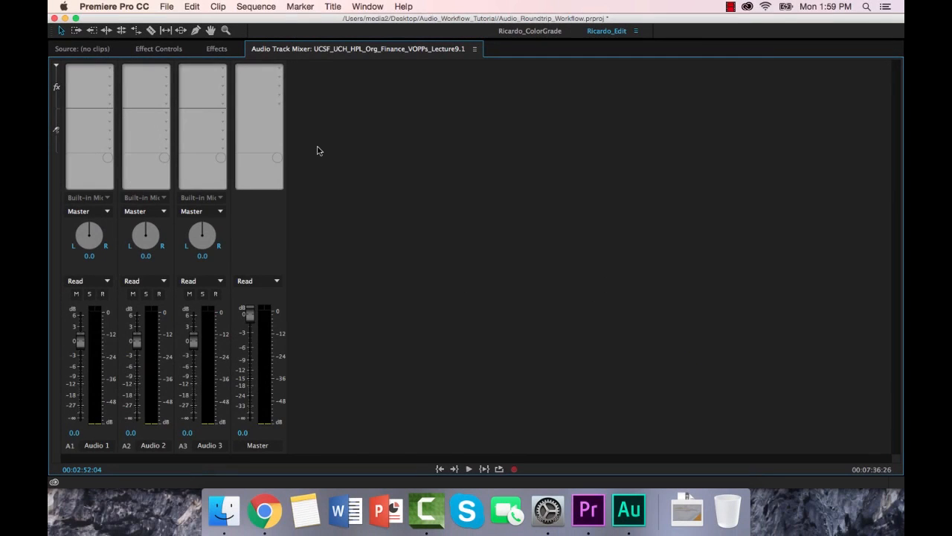
mouse_move(110, 68)
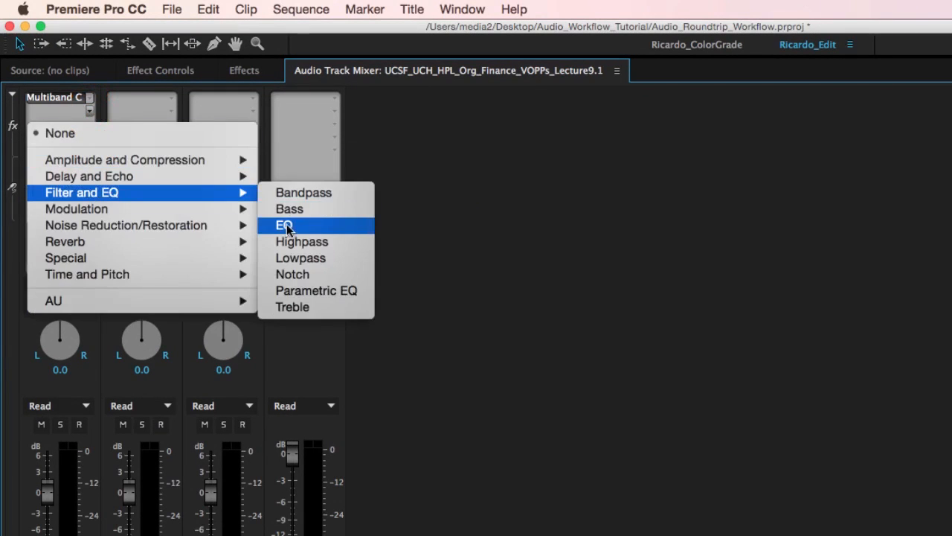
Step: Add an EQ effect to the Audio 1 track's effect slot
left_click(285, 225)
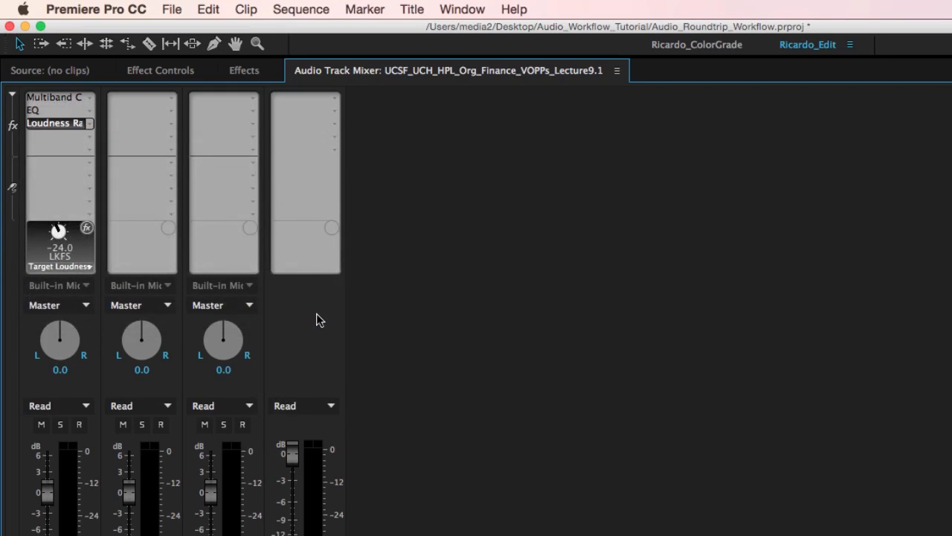
mouse_move(102, 163)
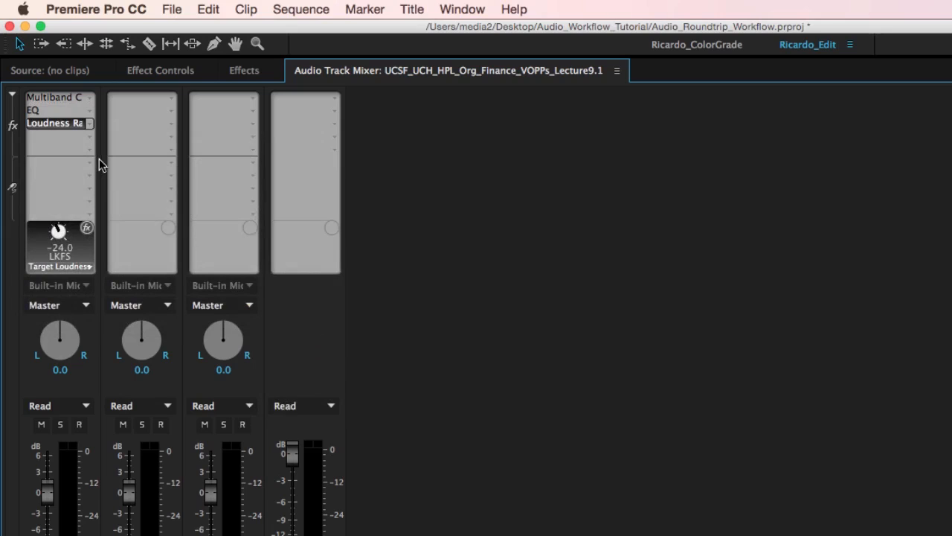
mouse_move(32, 112)
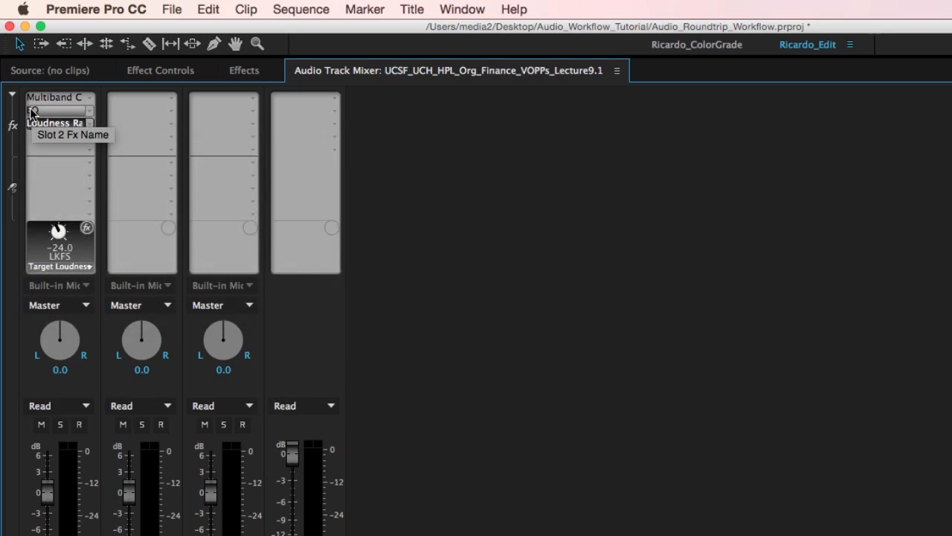
Step: Review the Audio 1 effect slots and keep Multiband Compressor, EQ and Loudness Radar
left_click(32, 110)
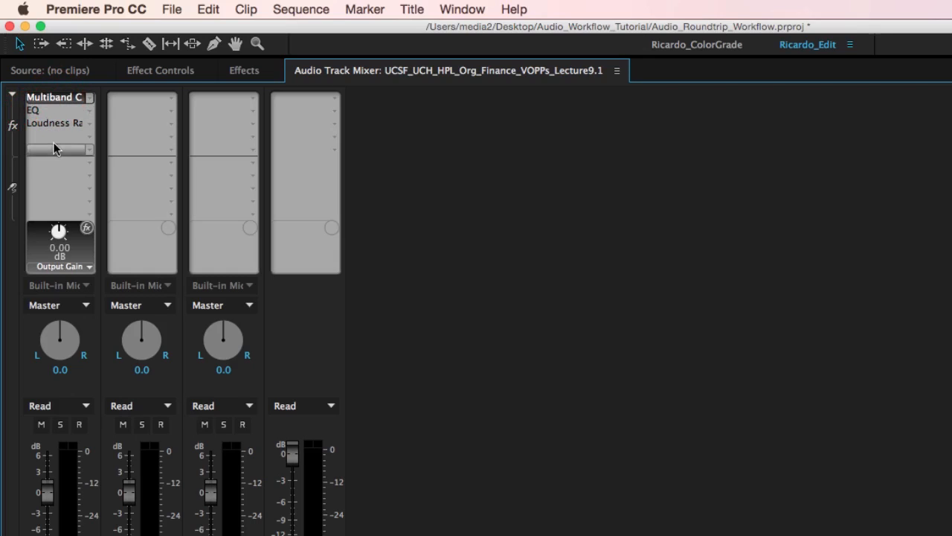
mouse_move(52, 101)
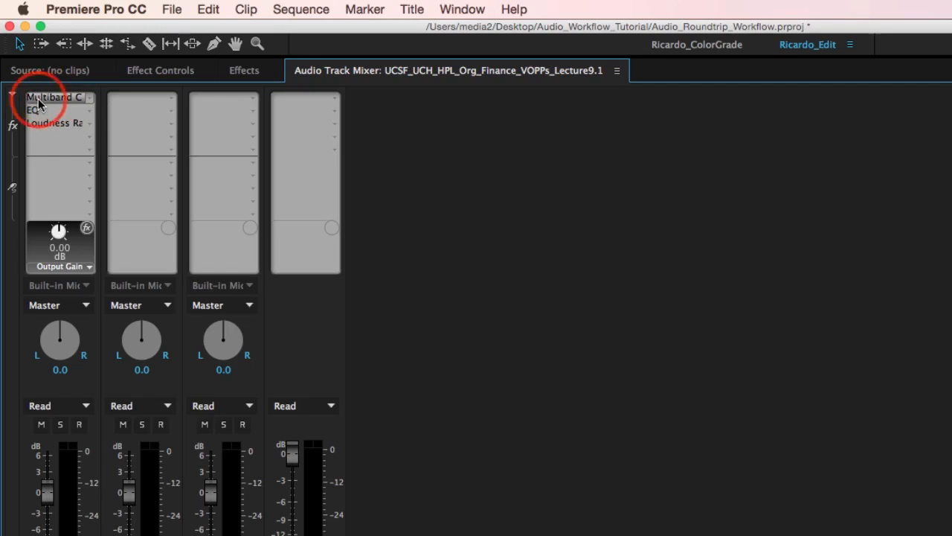
mouse_move(48, 107)
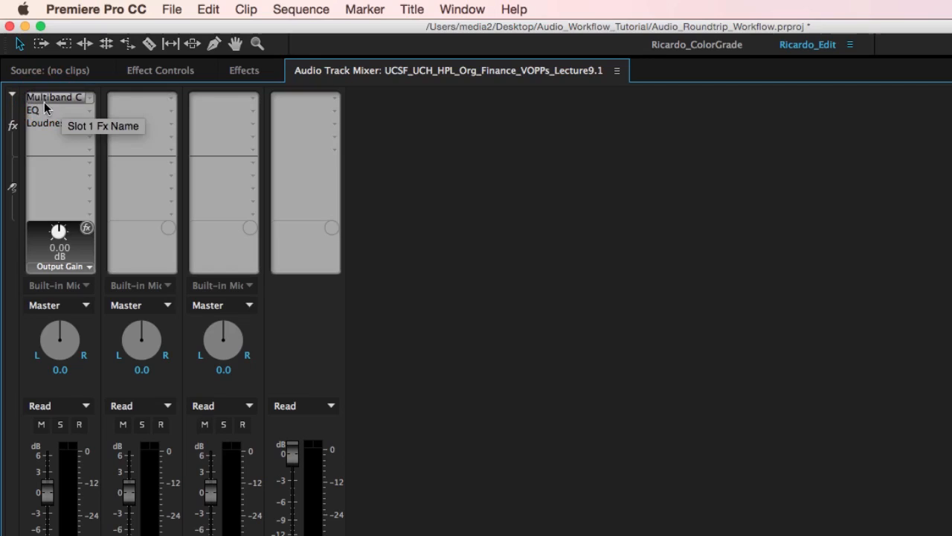
mouse_move(130, 104)
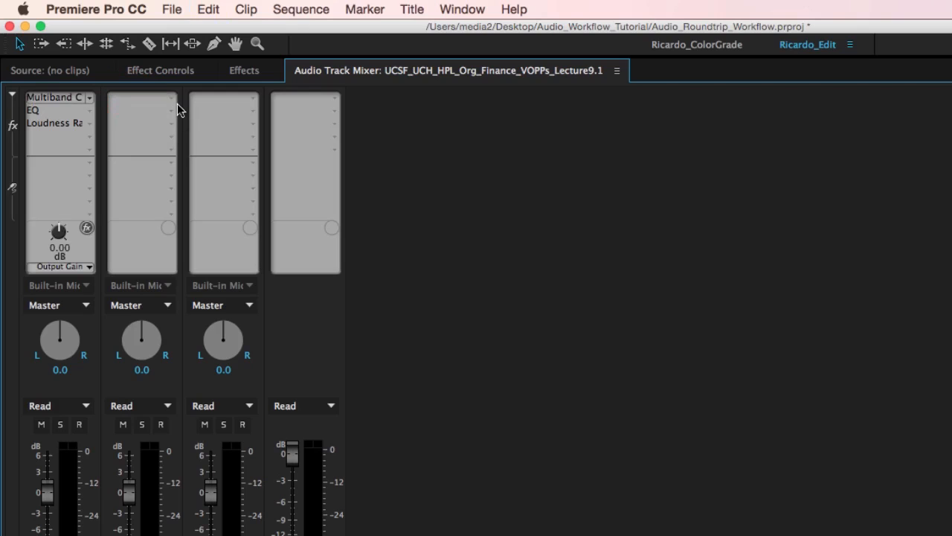
mouse_move(161, 102)
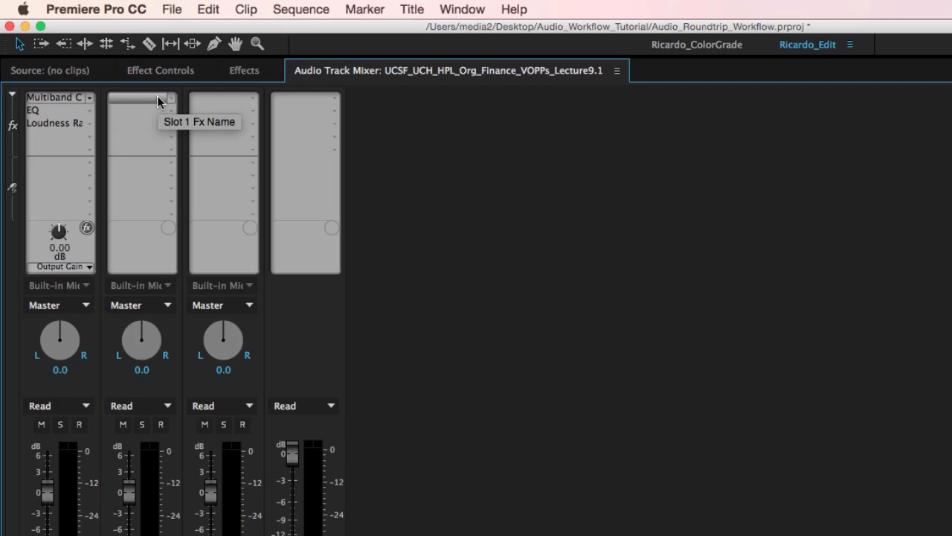
mouse_move(52, 136)
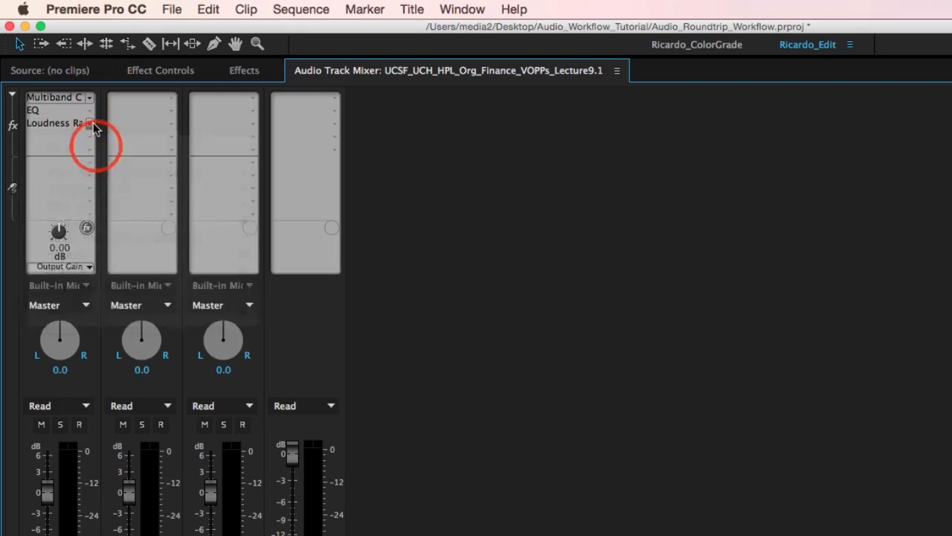
left_click(88, 98)
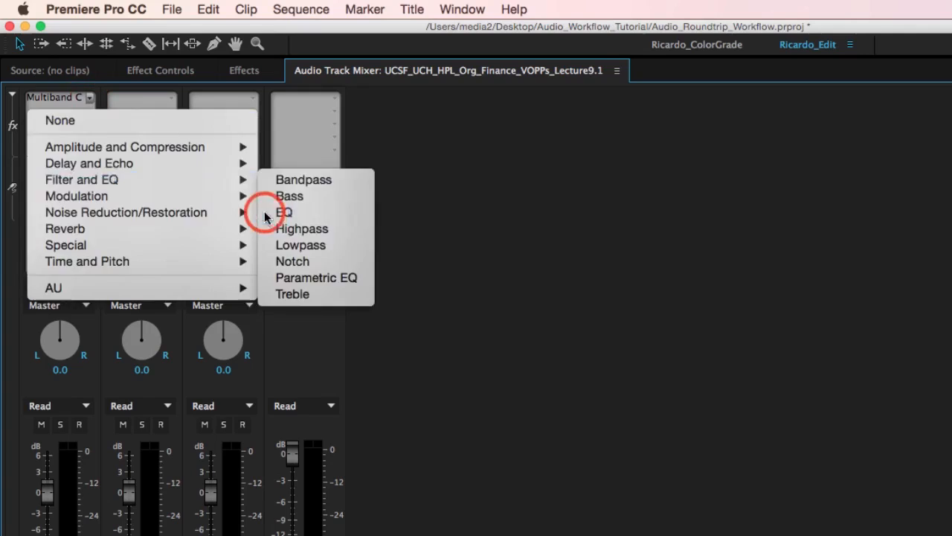
left_click(284, 211)
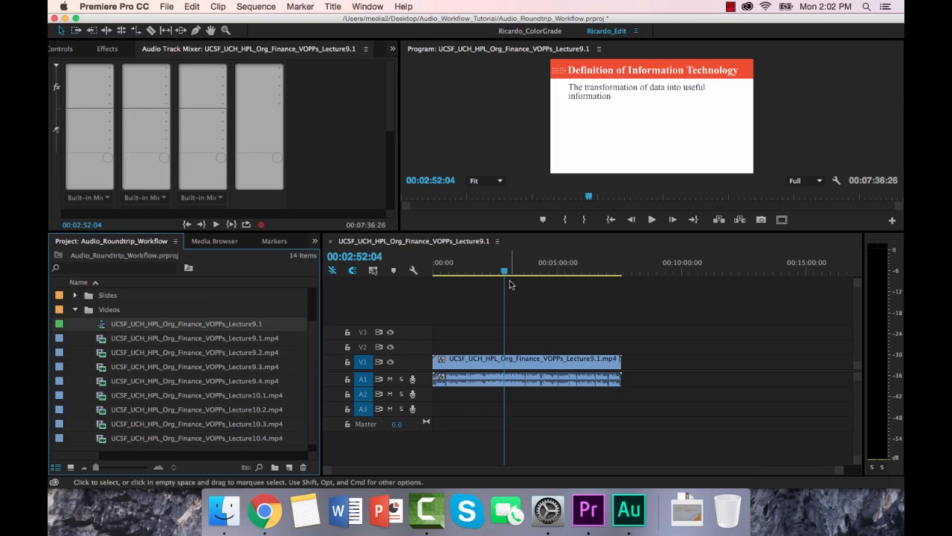
Step: Begin renaming the sequence to UCSF_UCH_HPL_Org_Finance_VOPPs_assembly in the Project panel
left_click(524, 271)
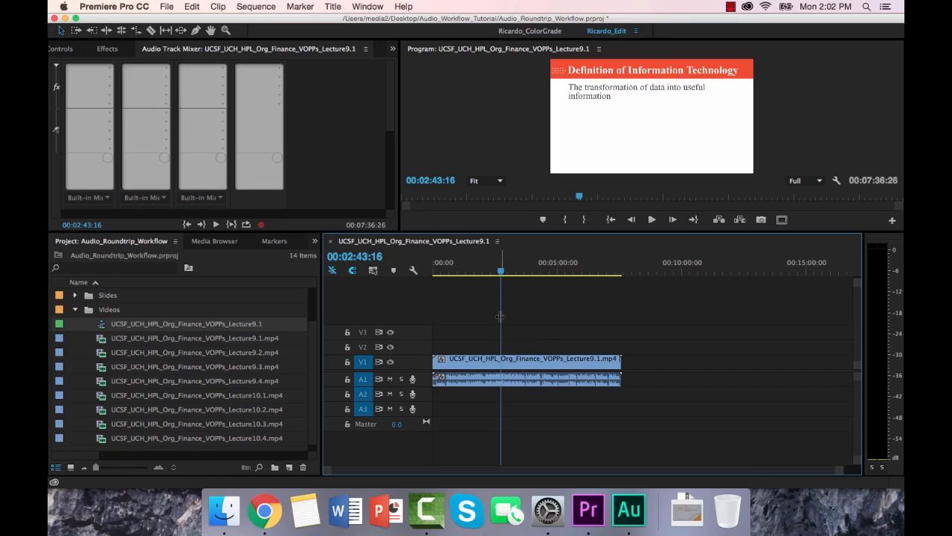
mouse_move(261, 329)
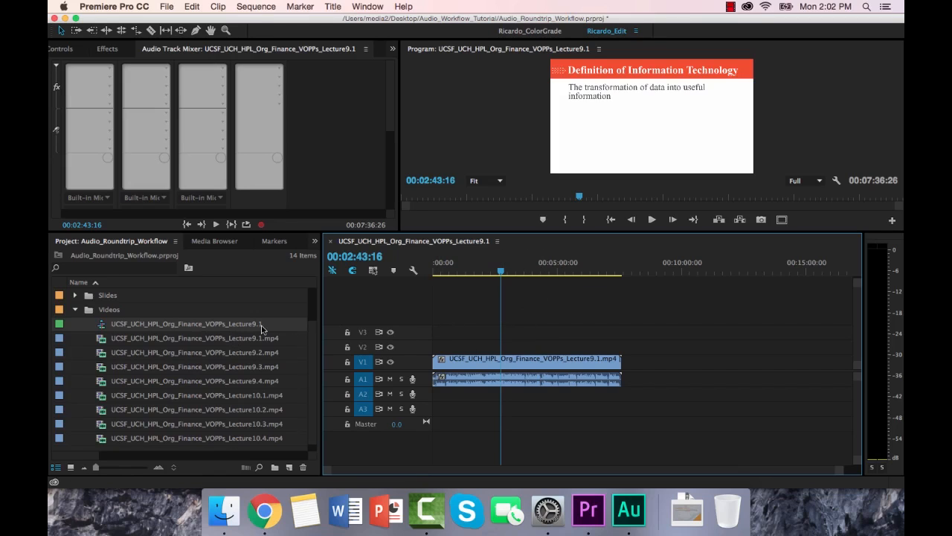
double_click(186, 324)
type("assembly")
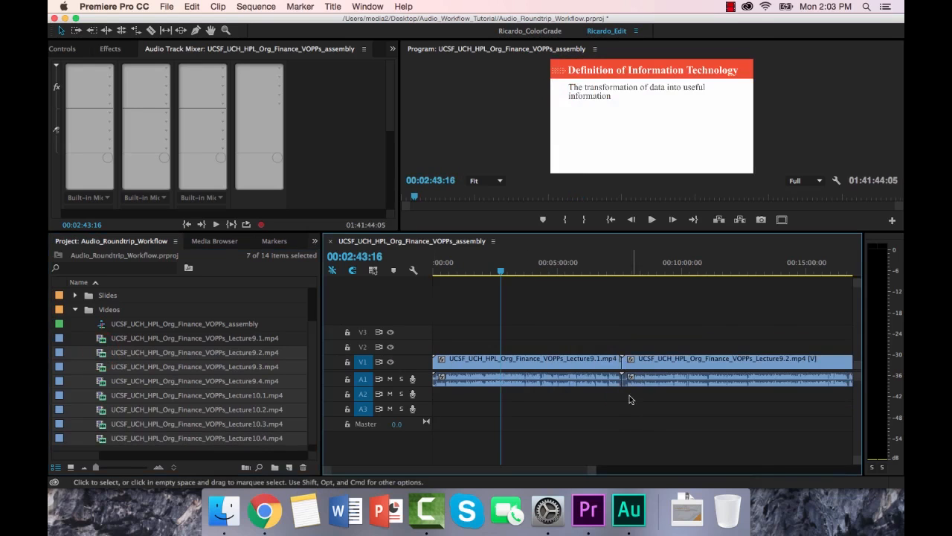
scroll("down", 3)
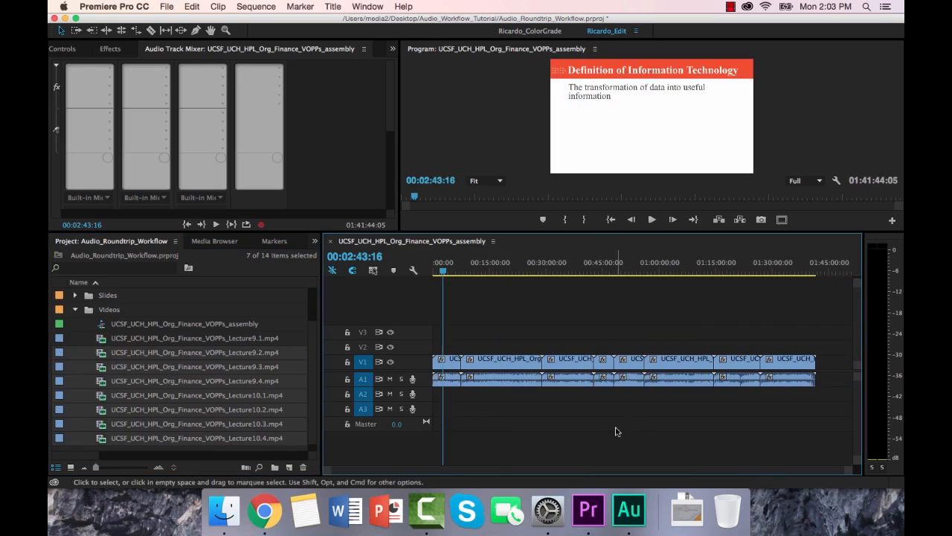
left_click(779, 271)
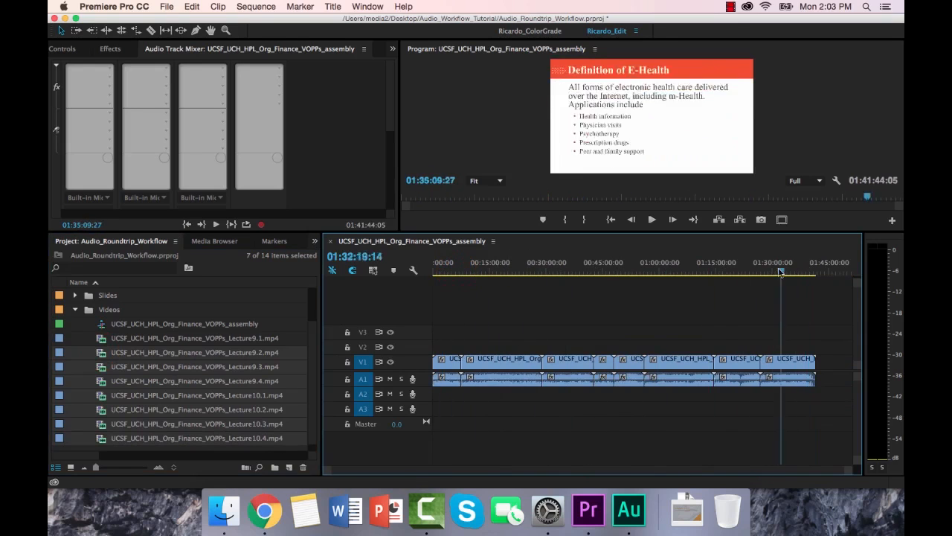
left_click(803, 271)
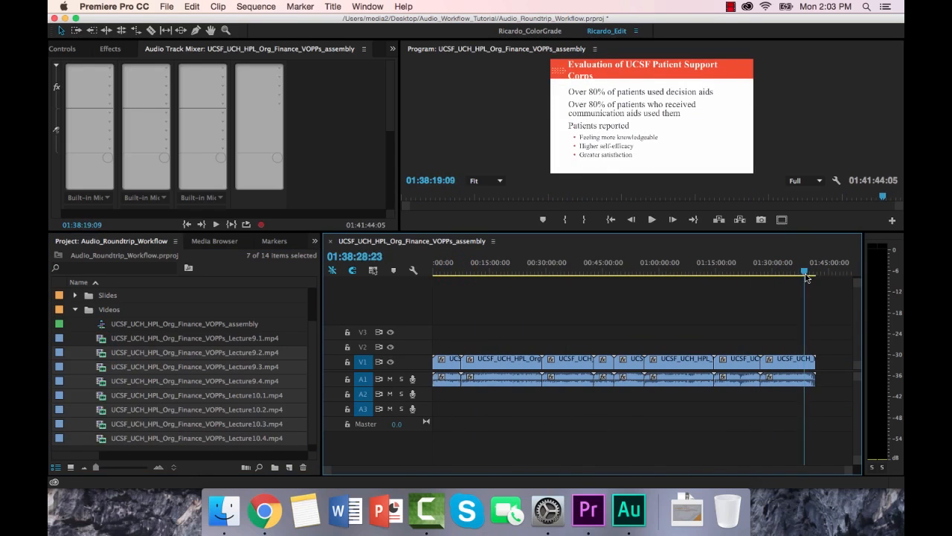
left_click(504, 271)
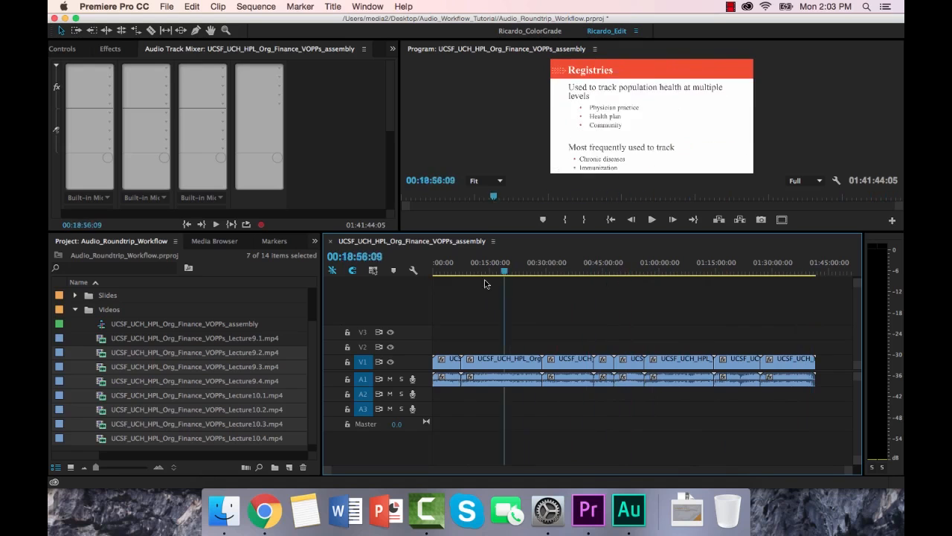
left_click(747, 271)
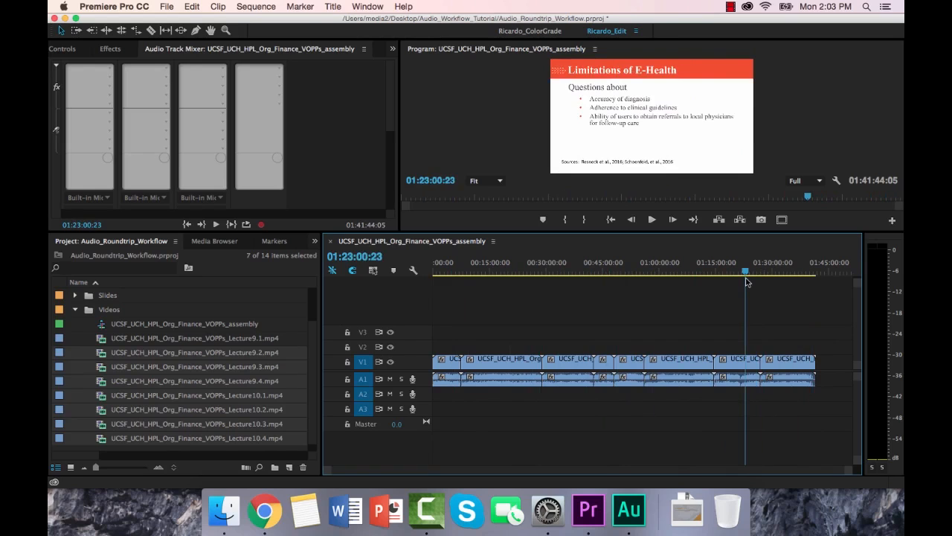
mouse_move(509, 387)
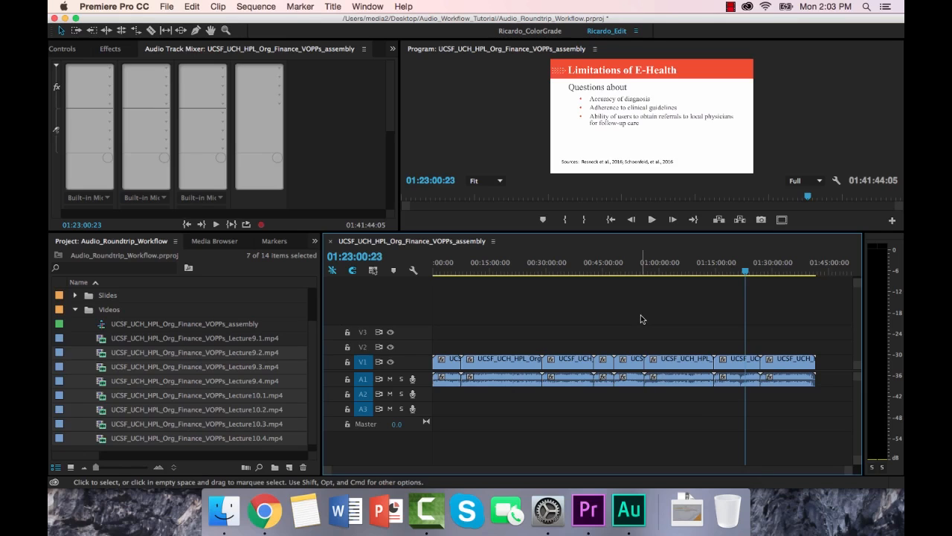
mouse_move(588, 329)
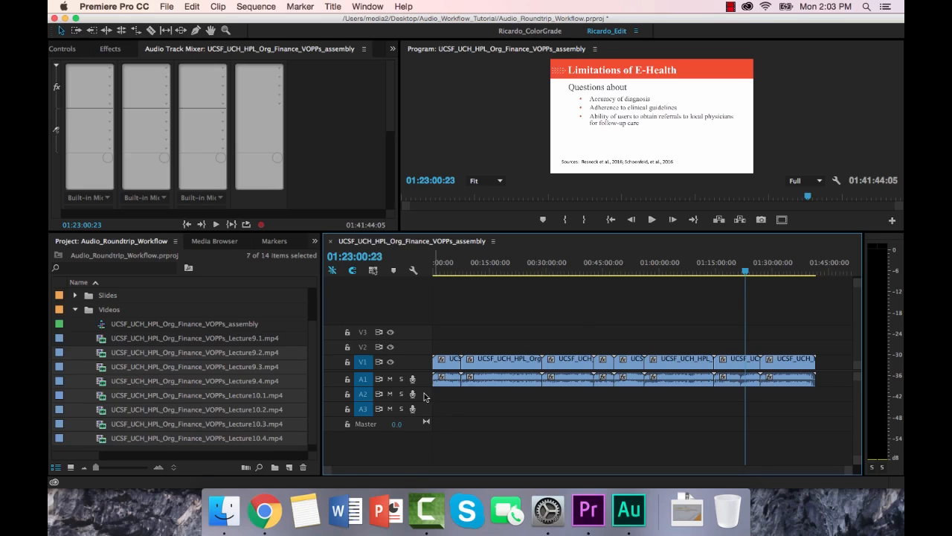
Step: Choose Edit > Edit in Adobe Audition > Sequence for the whole assembly
left_click(191, 6)
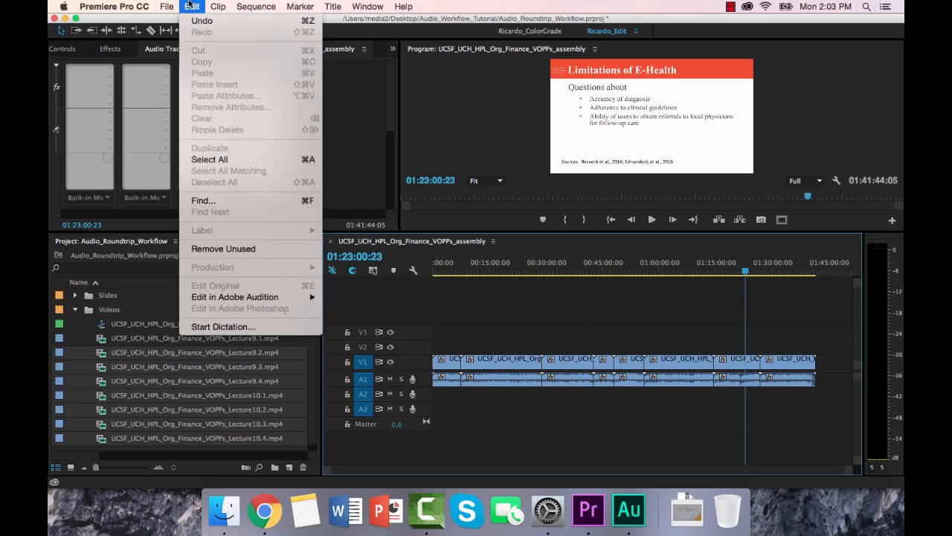
mouse_move(235, 297)
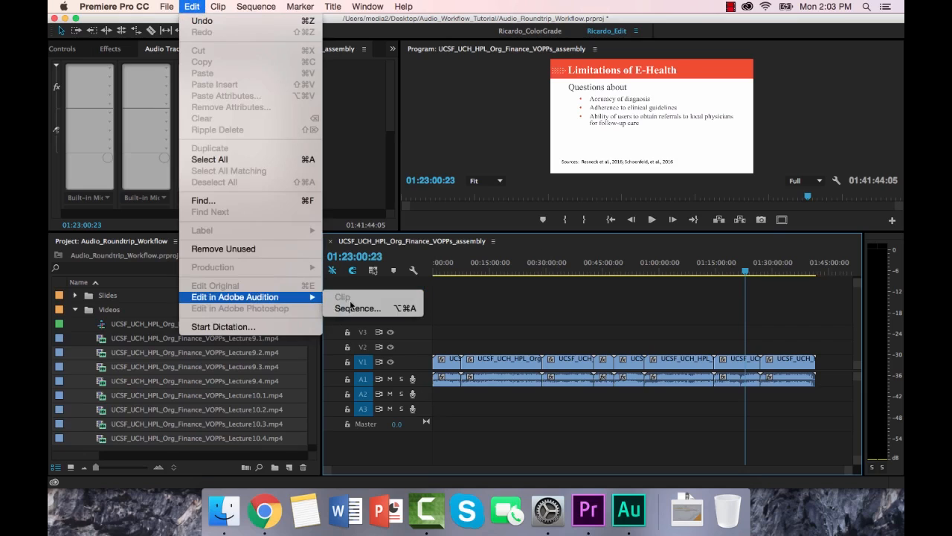
mouse_move(357, 308)
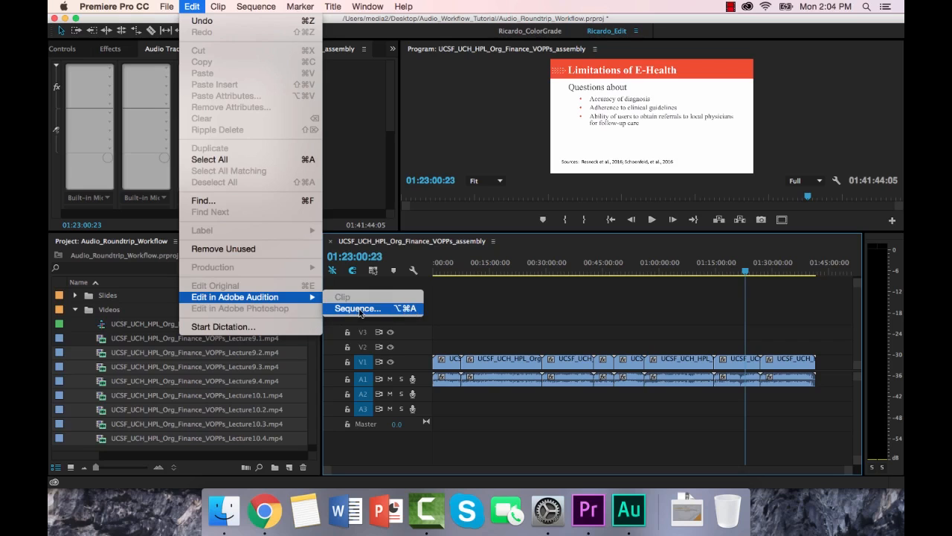
left_click(357, 308)
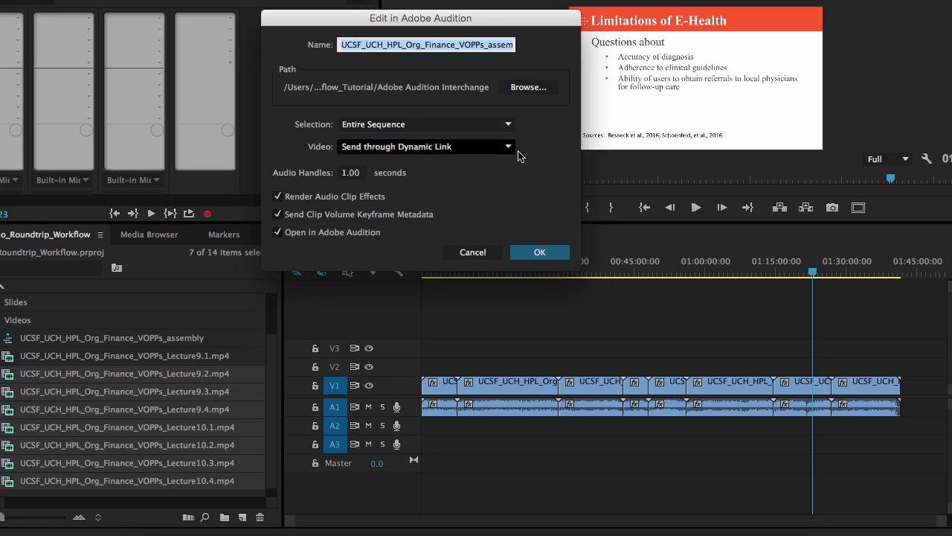
mouse_move(580, 267)
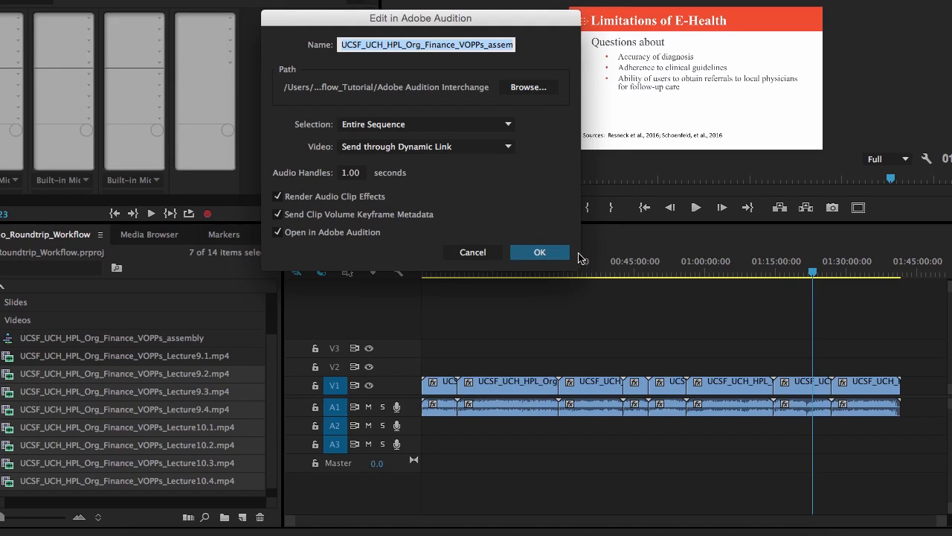
mouse_move(579, 247)
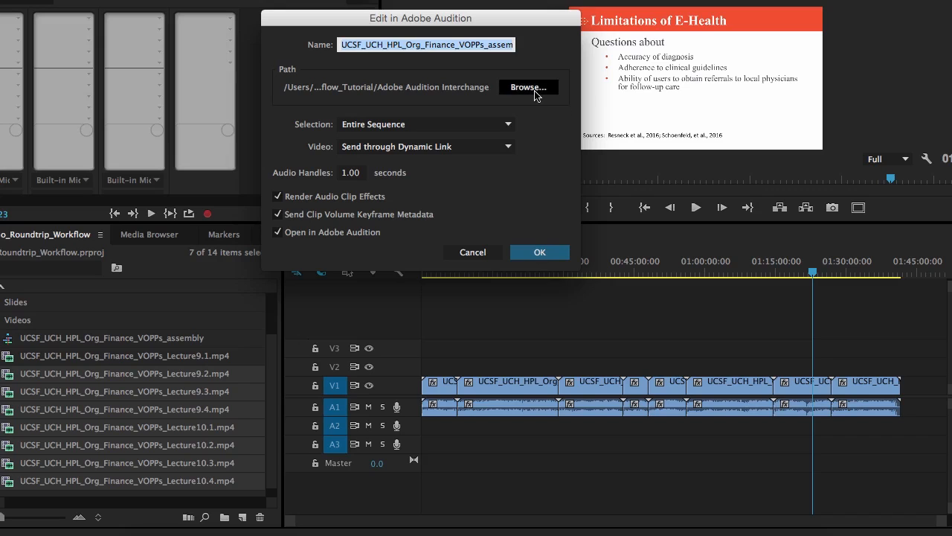
left_click(528, 86)
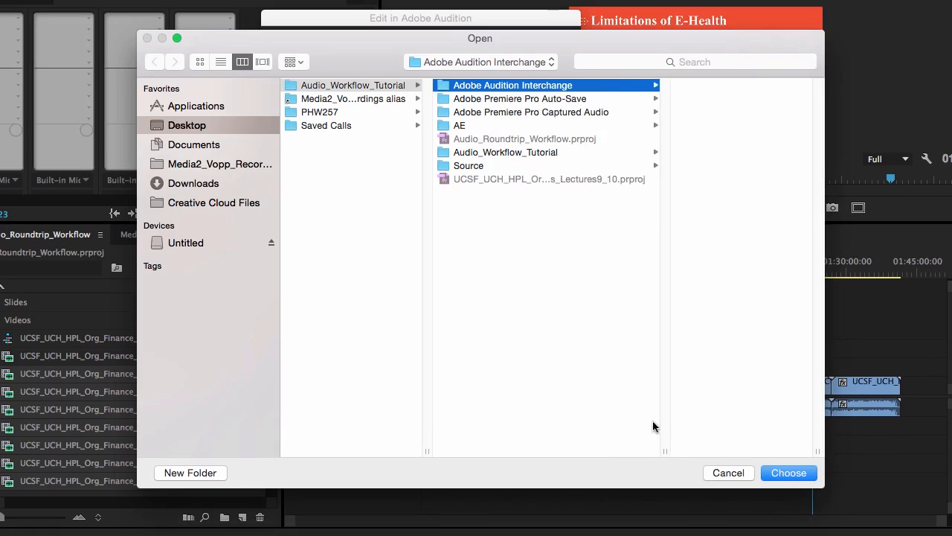
mouse_move(687, 85)
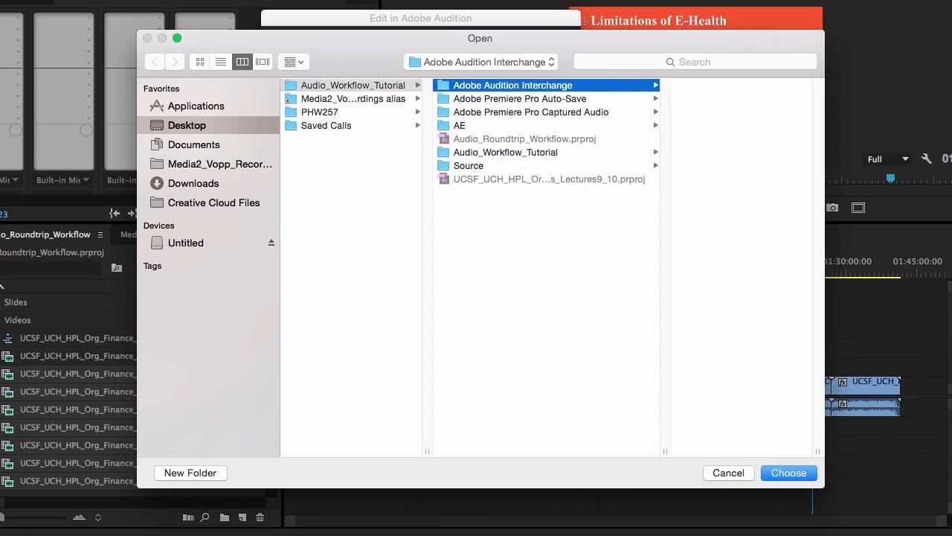
left_click(788, 473)
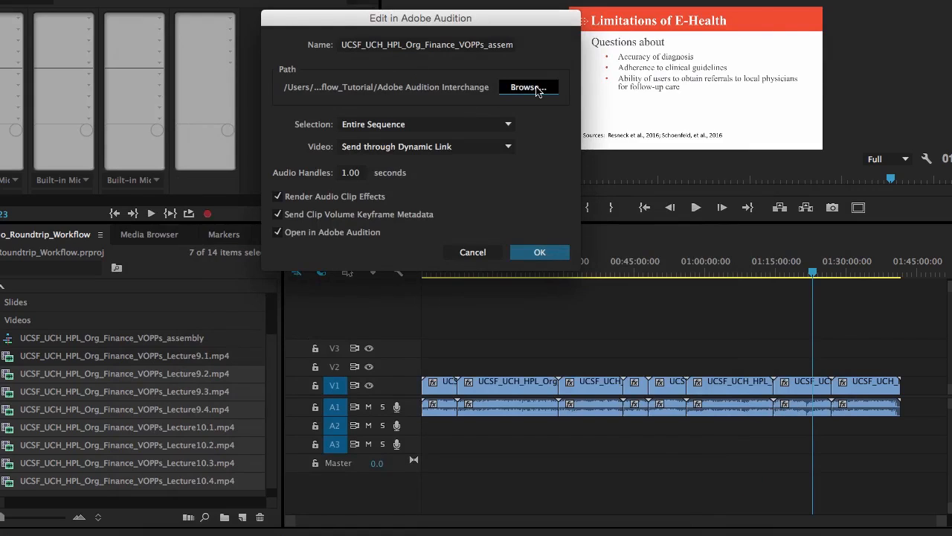
mouse_move(414, 95)
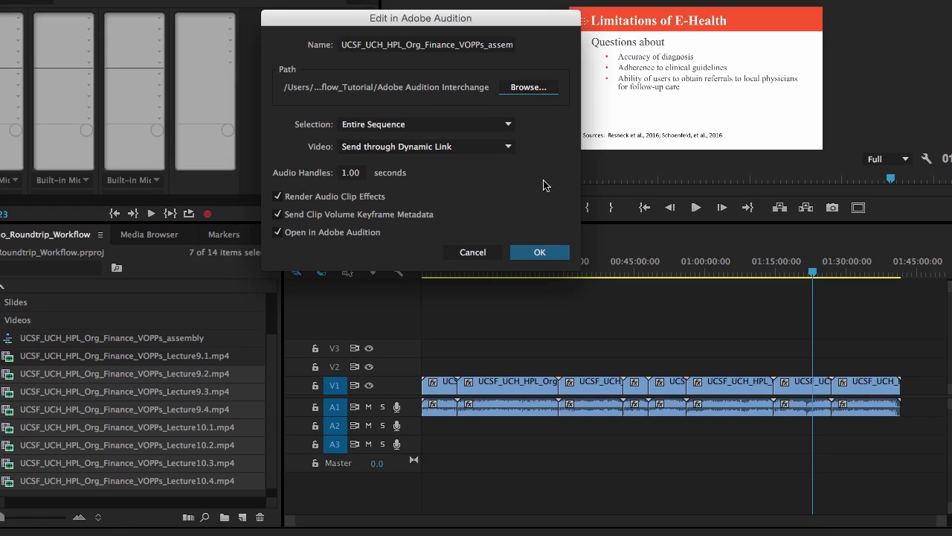
mouse_move(345, 140)
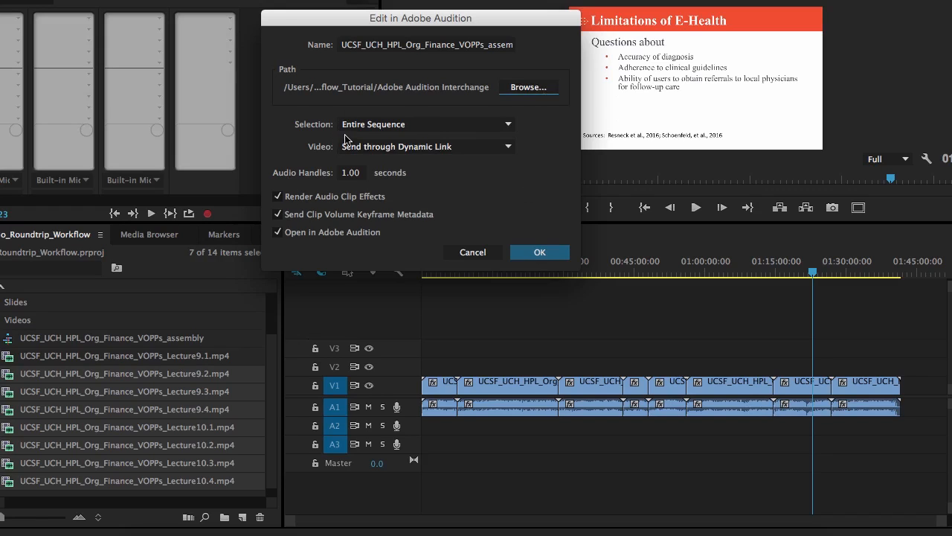
mouse_move(488, 171)
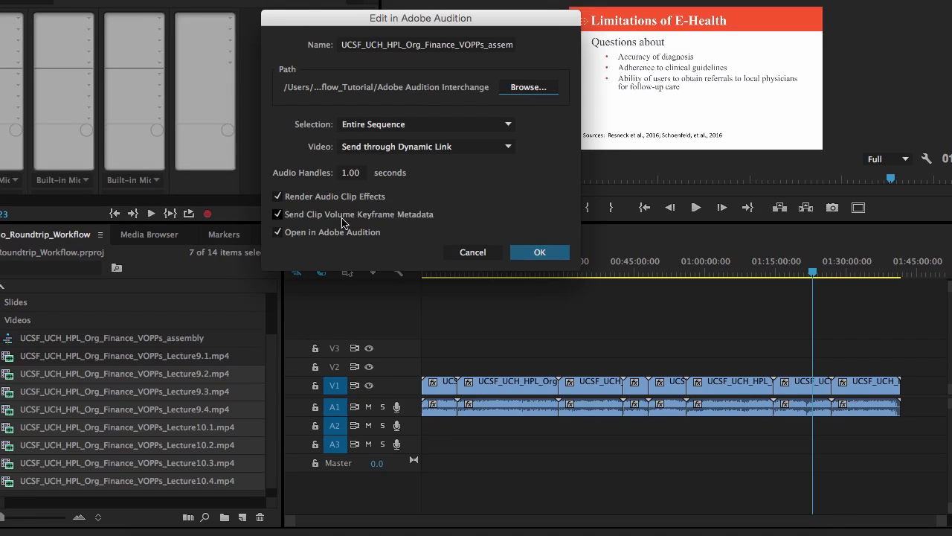
mouse_move(380, 225)
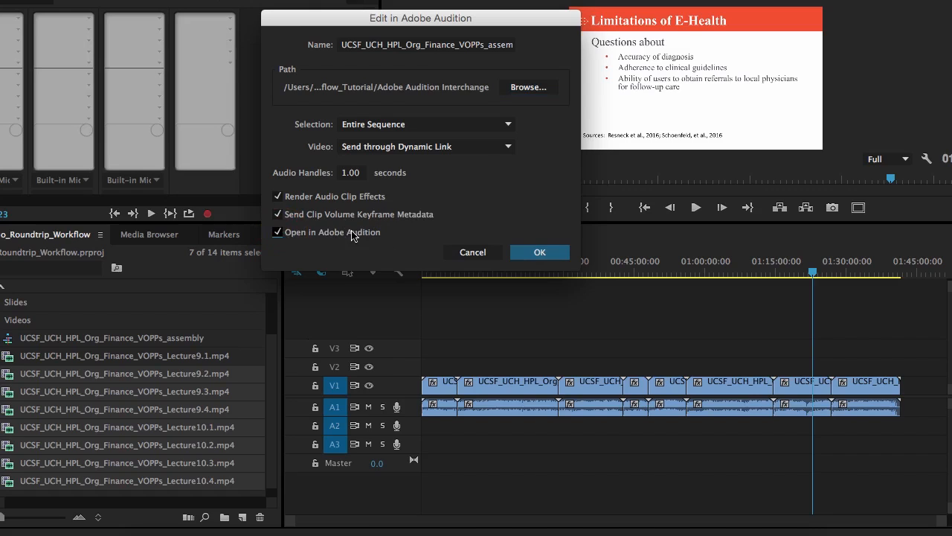
Step: Keep Open in Adobe Audition checked and confirm sending the sequence to Audition
left_click(277, 232)
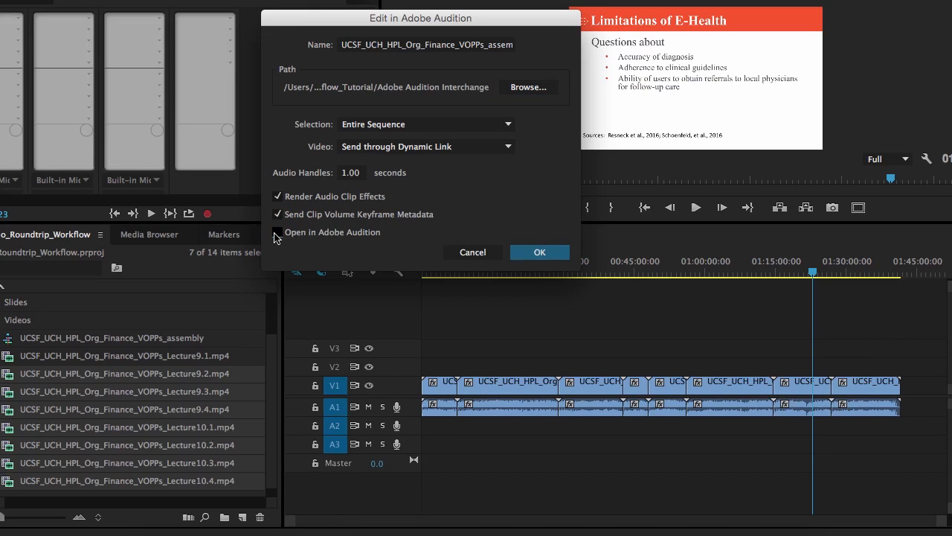
left_click(277, 232)
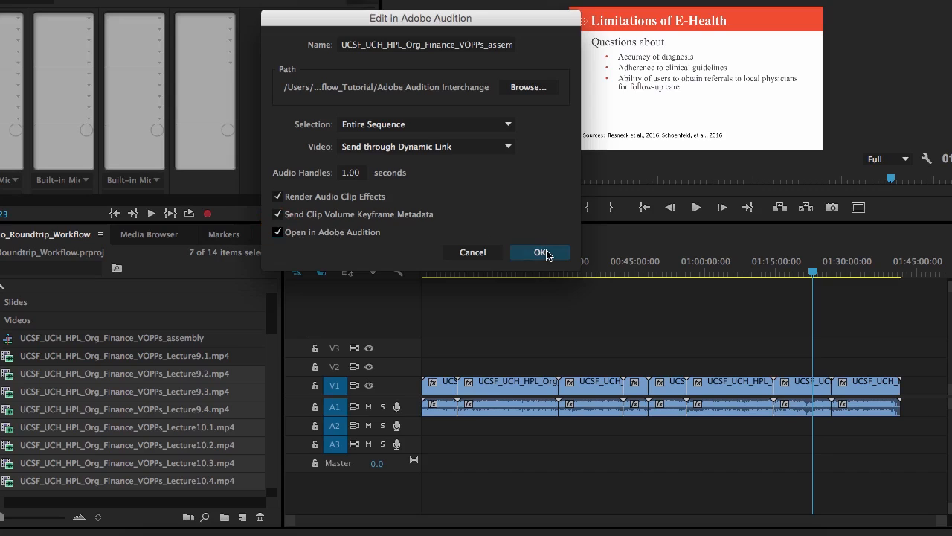
left_click(539, 253)
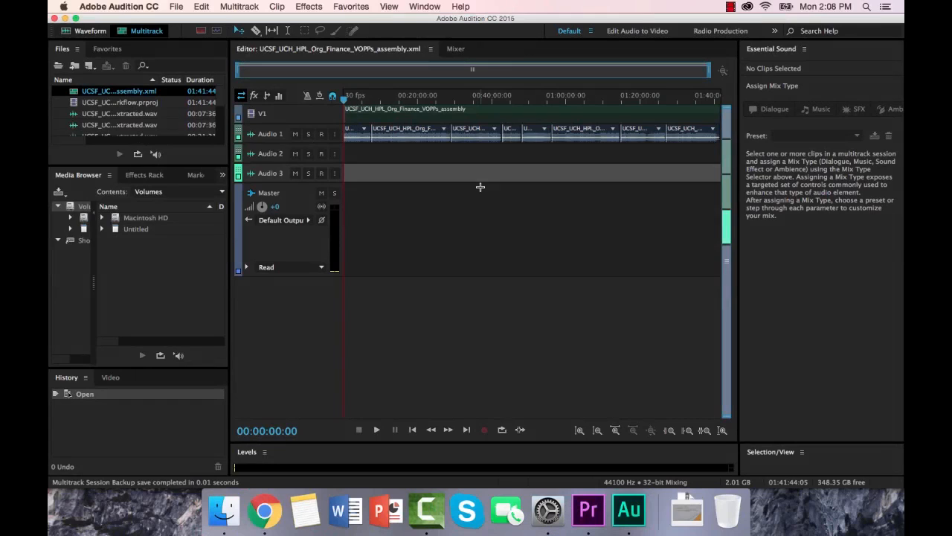
mouse_move(446, 209)
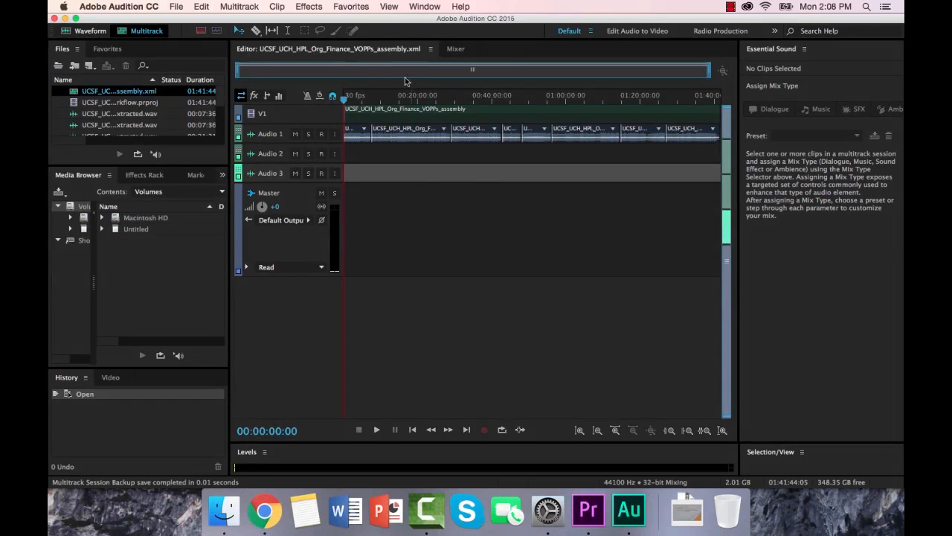
mouse_move(447, 230)
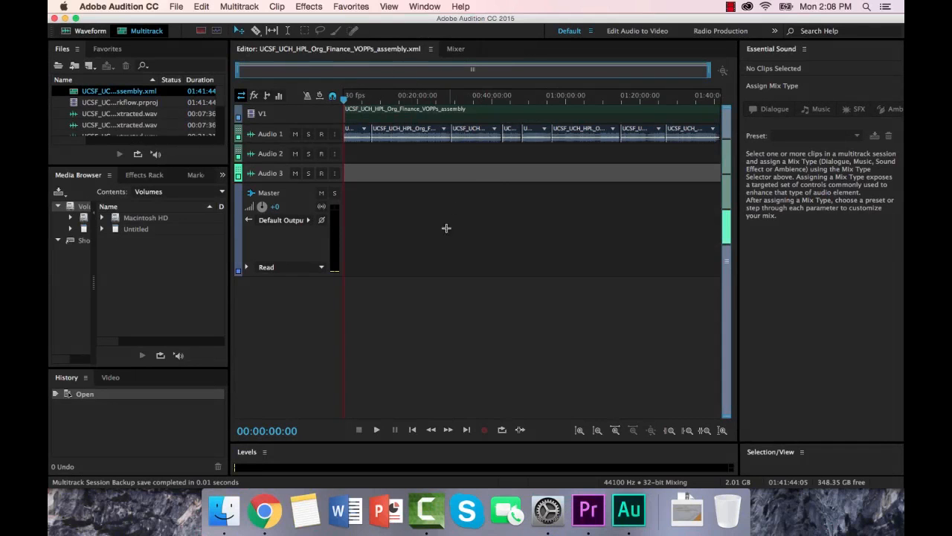
mouse_move(386, 198)
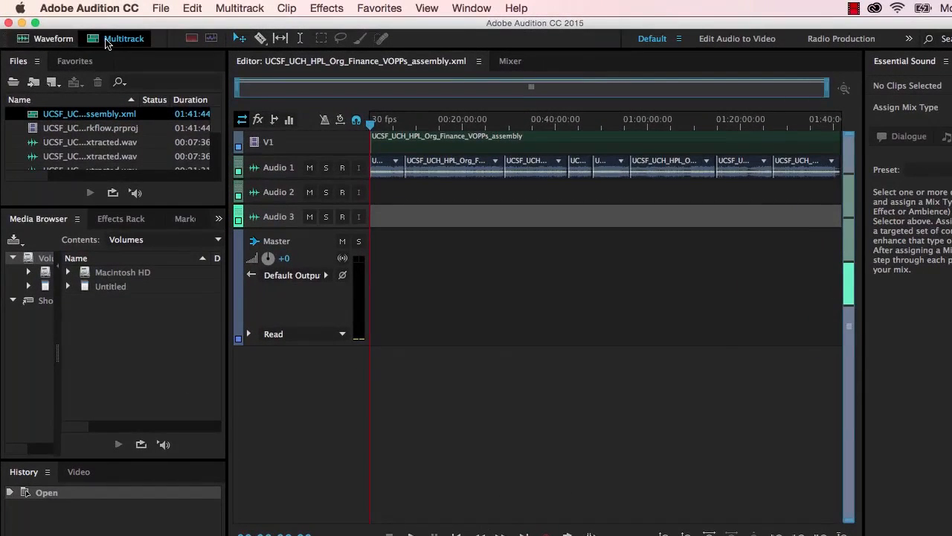
mouse_move(124, 38)
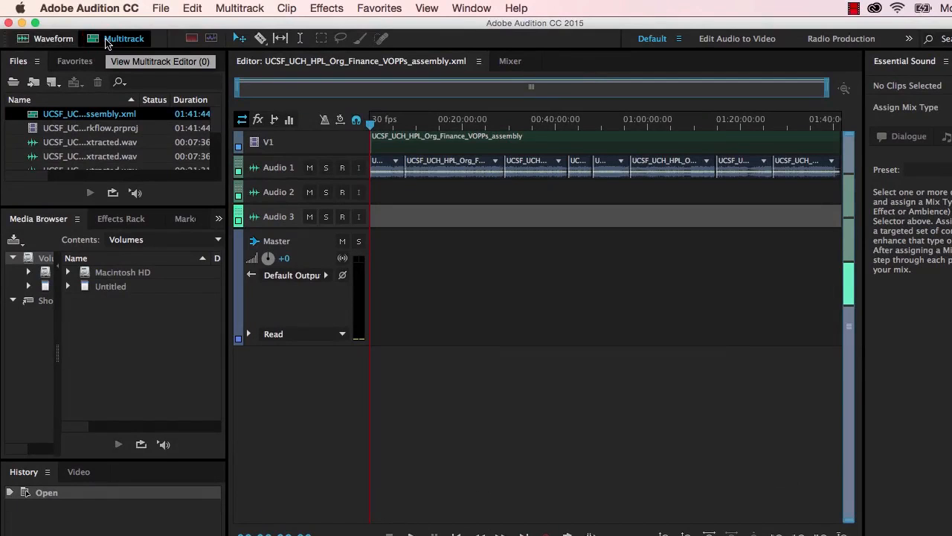
Step: View Lecture9.1's extracted audio as a waveform, return to multitrack and select a lecture clip
left_click(54, 38)
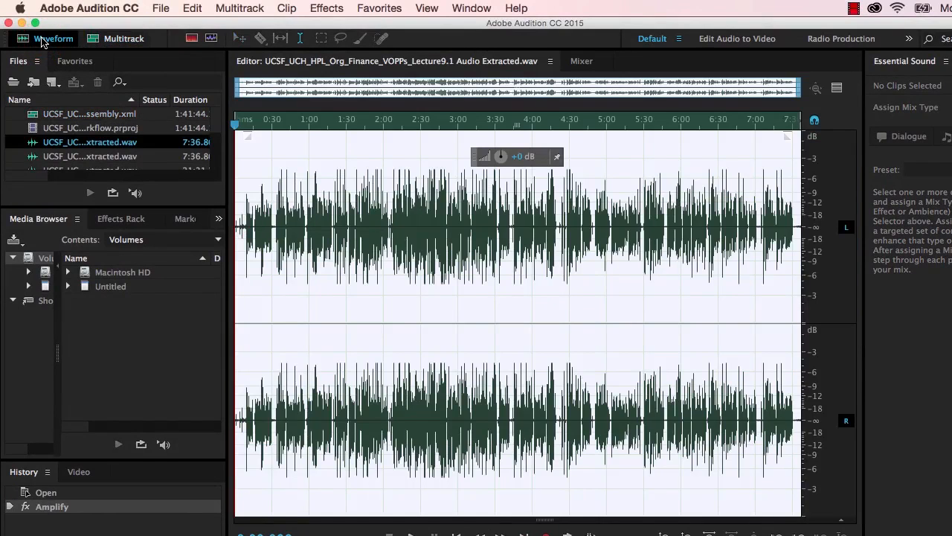
mouse_move(52, 39)
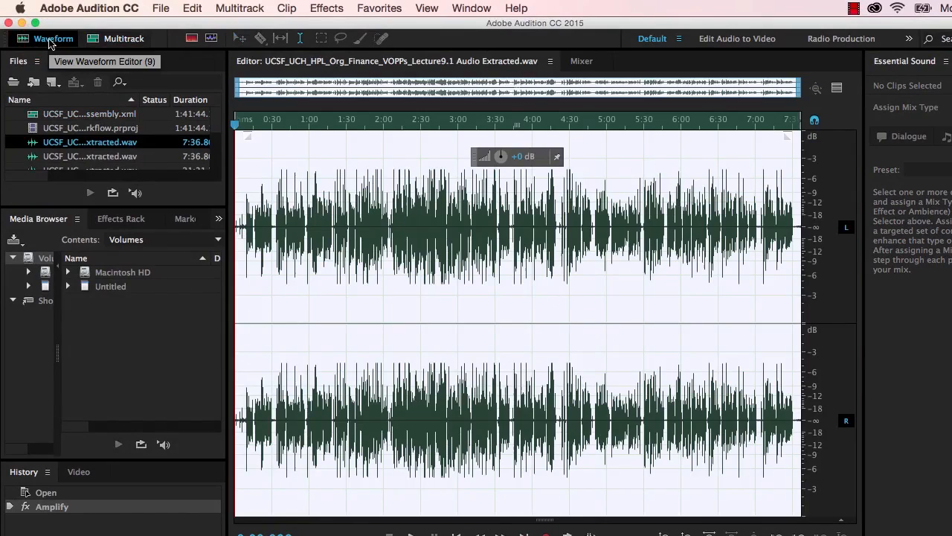
mouse_move(123, 39)
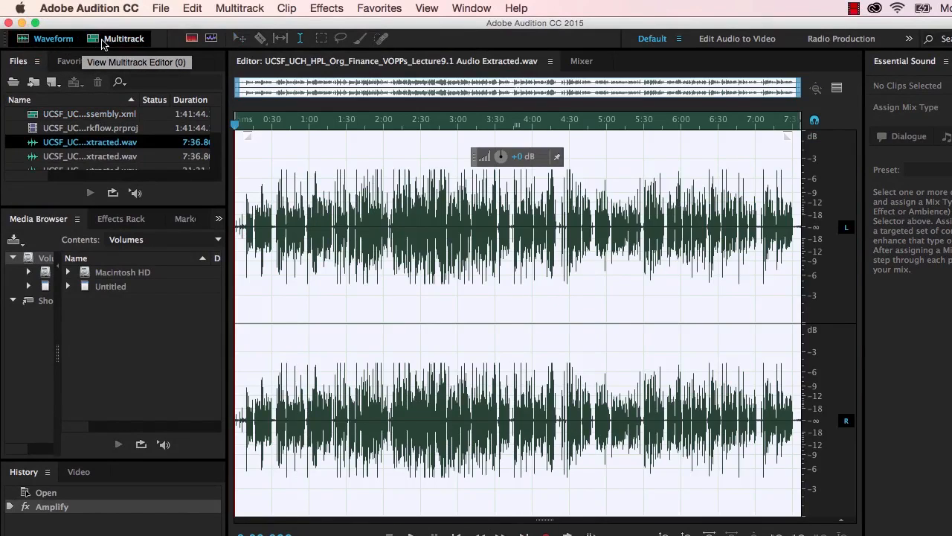
left_click(124, 39)
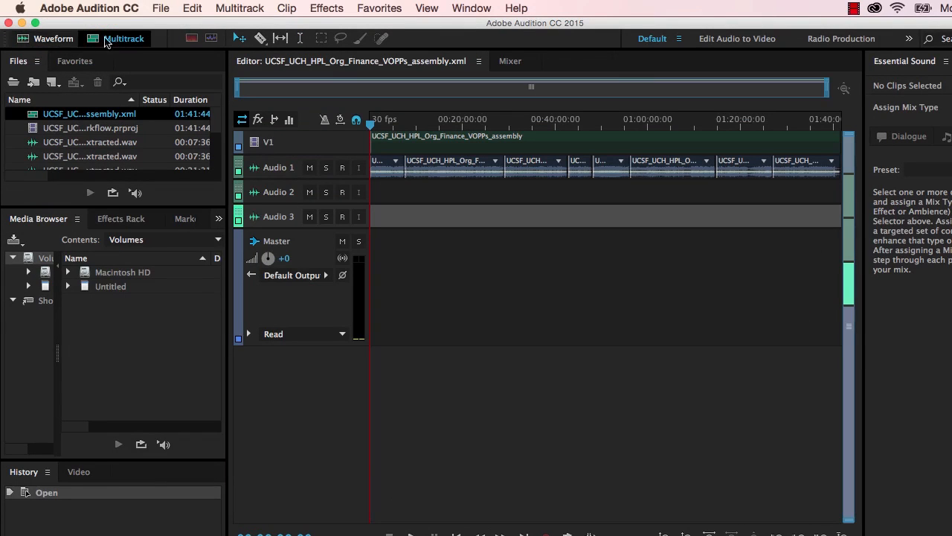
left_click(452, 167)
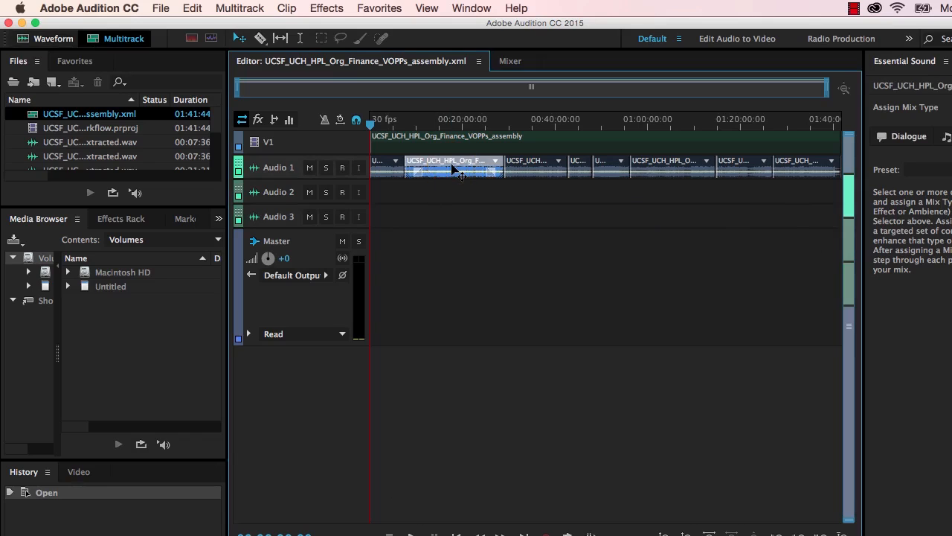
mouse_move(455, 173)
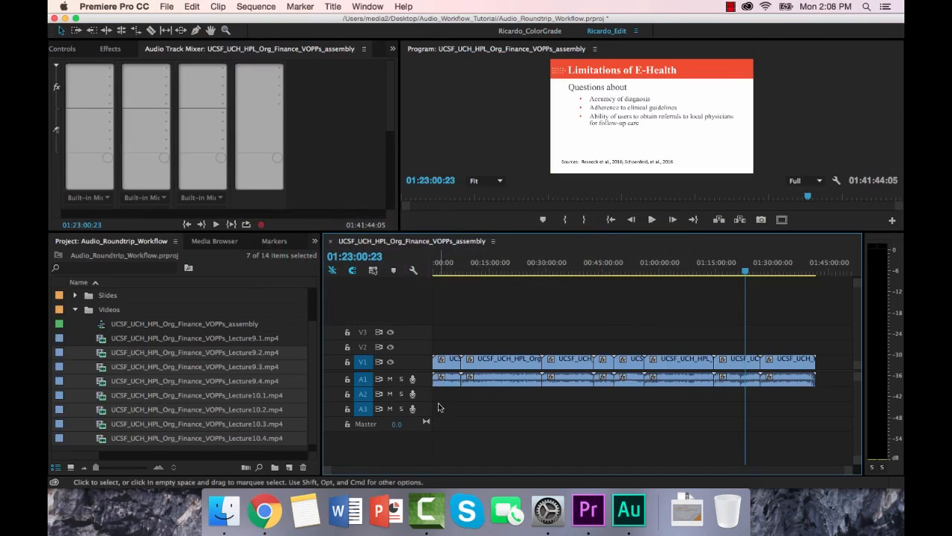
Step: Show the track effects rack for Audio 1 and the effects rack presets list
left_click(628, 511)
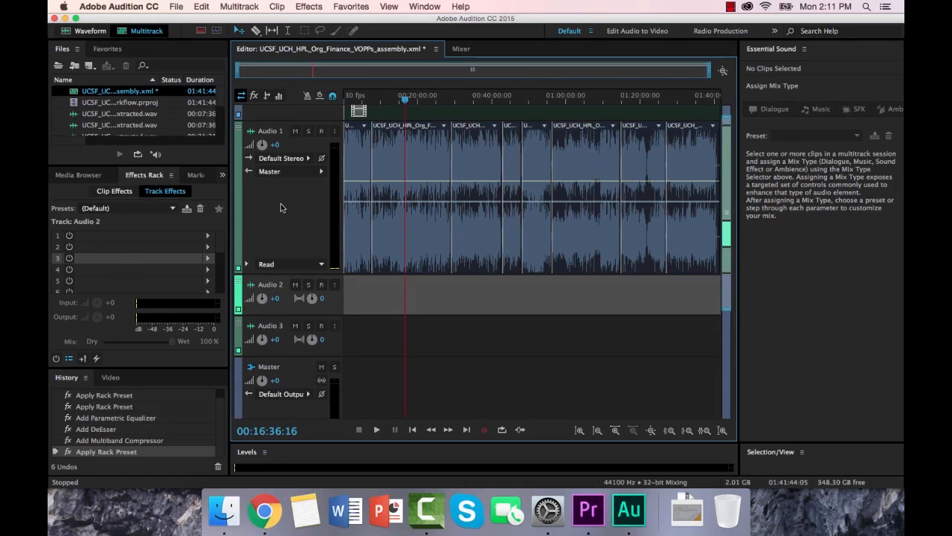
left_click(271, 131)
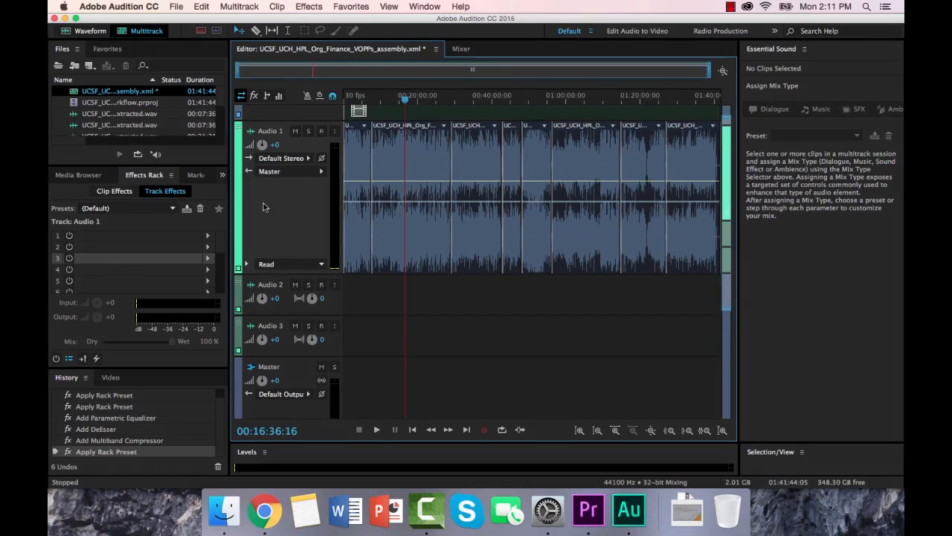
mouse_move(270, 214)
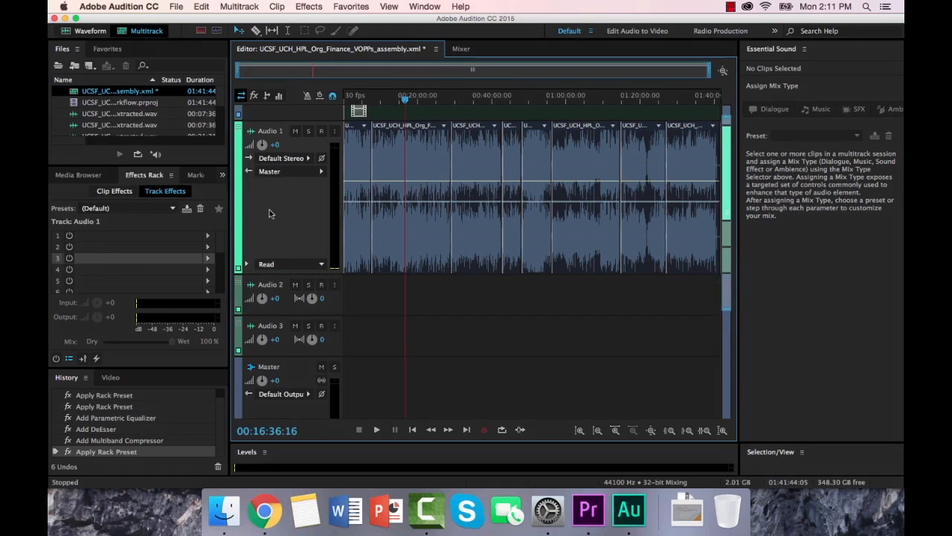
mouse_move(276, 215)
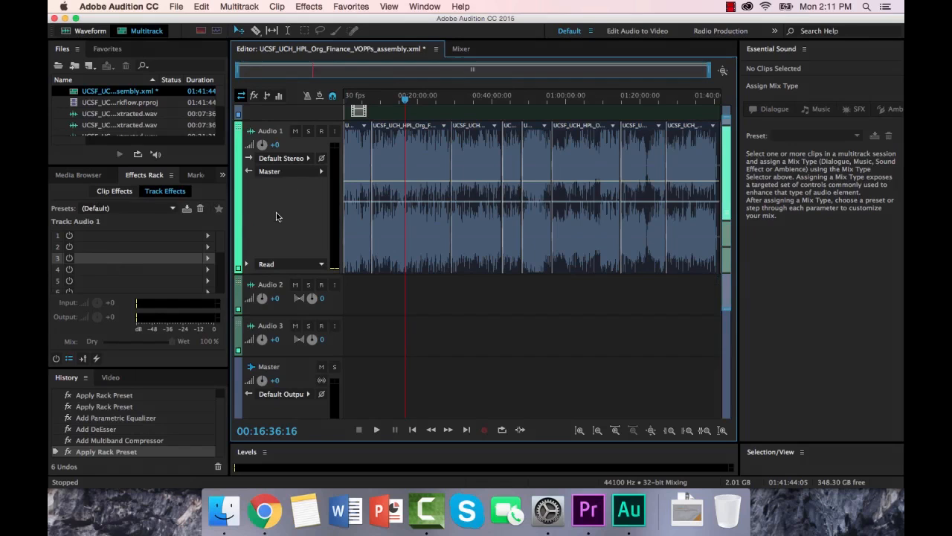
left_click(271, 298)
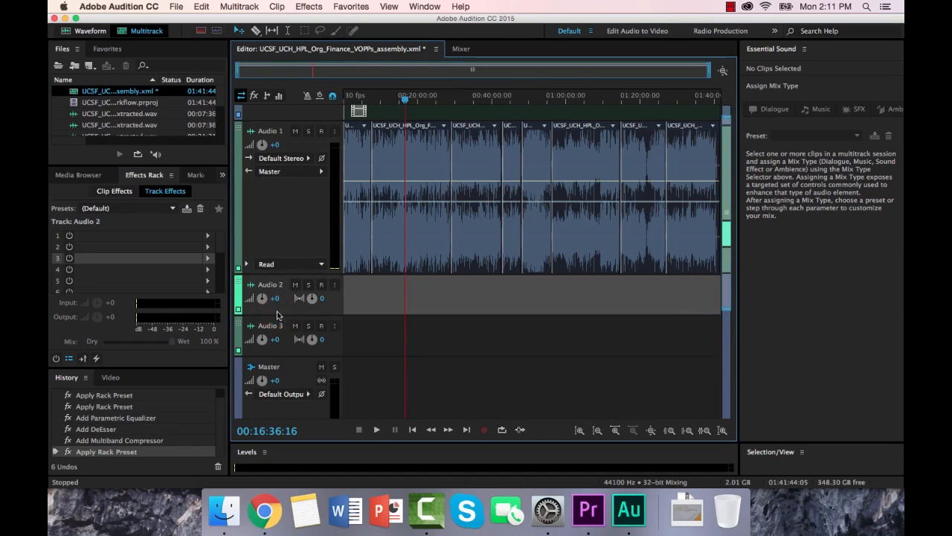
mouse_move(143, 246)
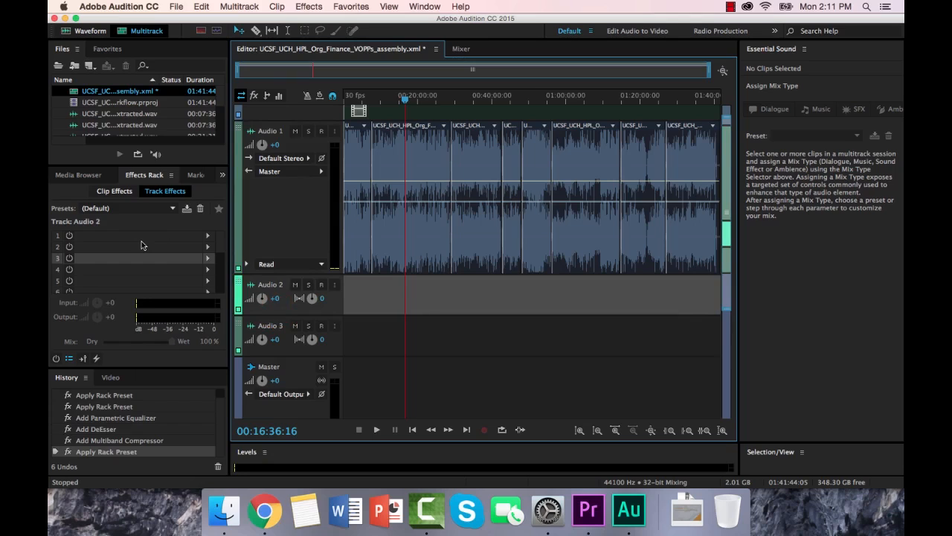
mouse_move(256, 311)
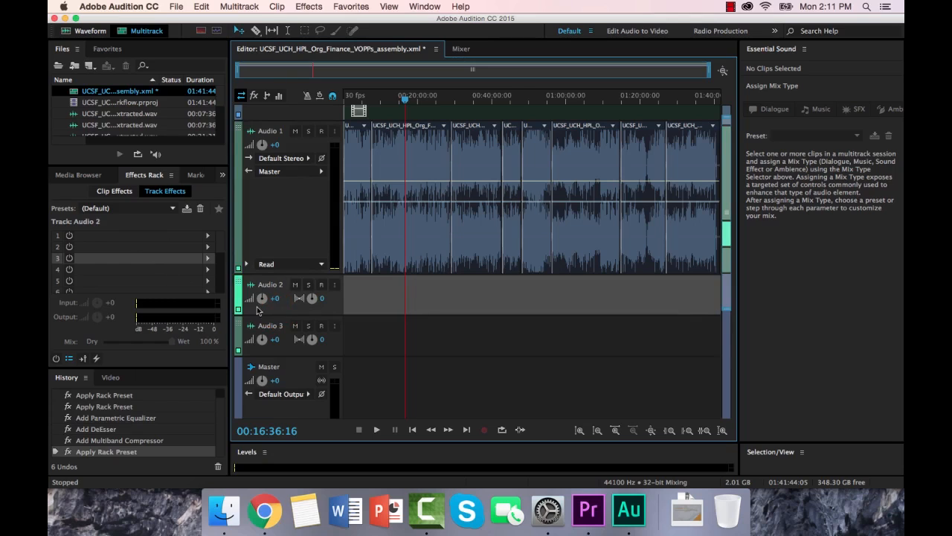
left_click(281, 223)
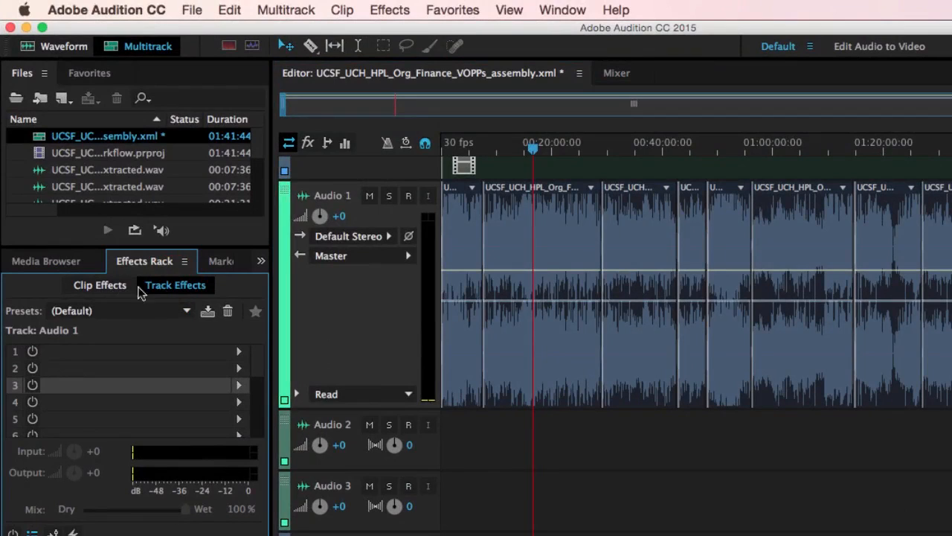
mouse_move(167, 290)
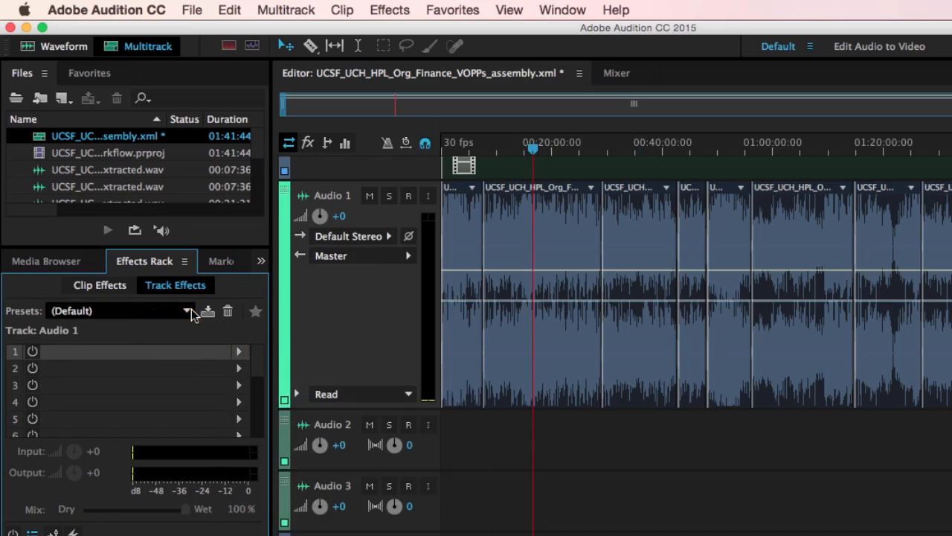
left_click(186, 311)
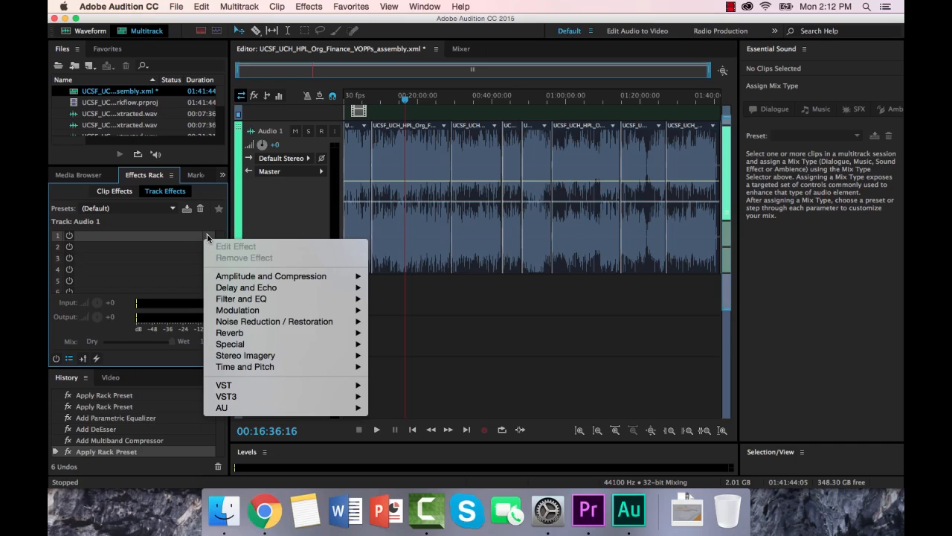
mouse_move(245, 288)
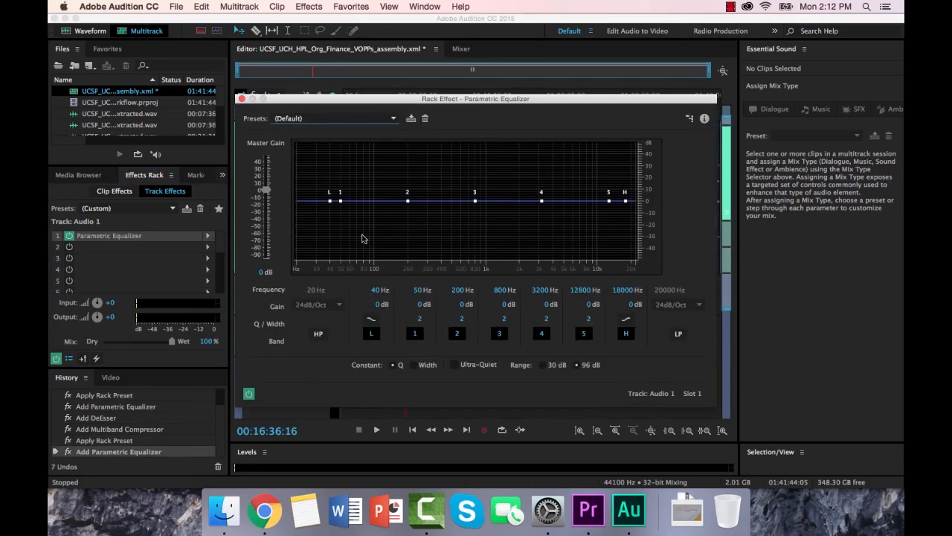
Step: Enable the Parametric Equalizer's 120 Hz high-pass band, then move to the next effect slot
left_click(318, 333)
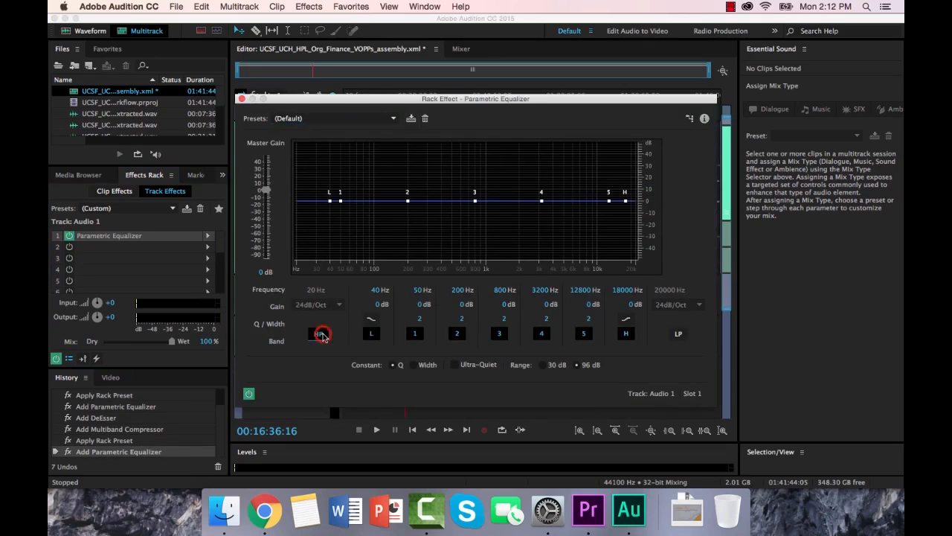
left_click(318, 333)
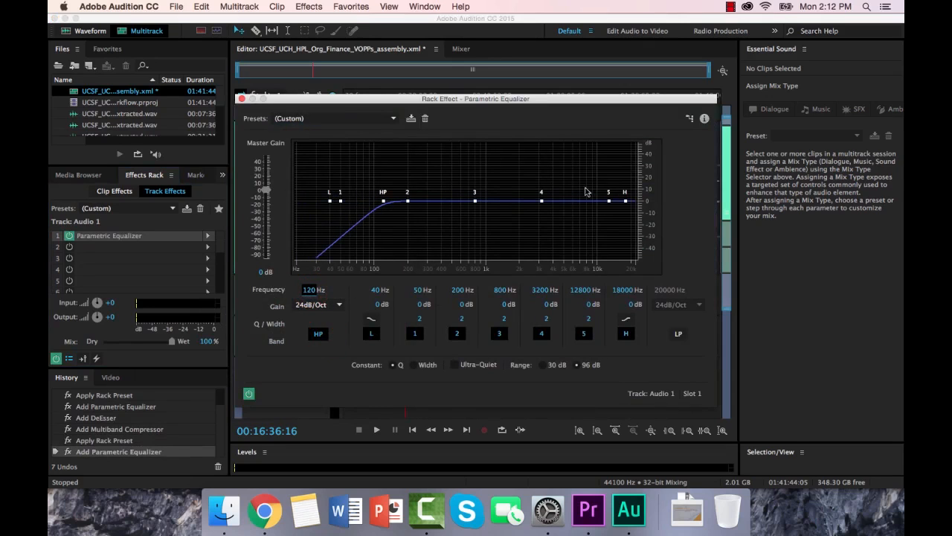
left_click_drag(542, 199, 540, 185)
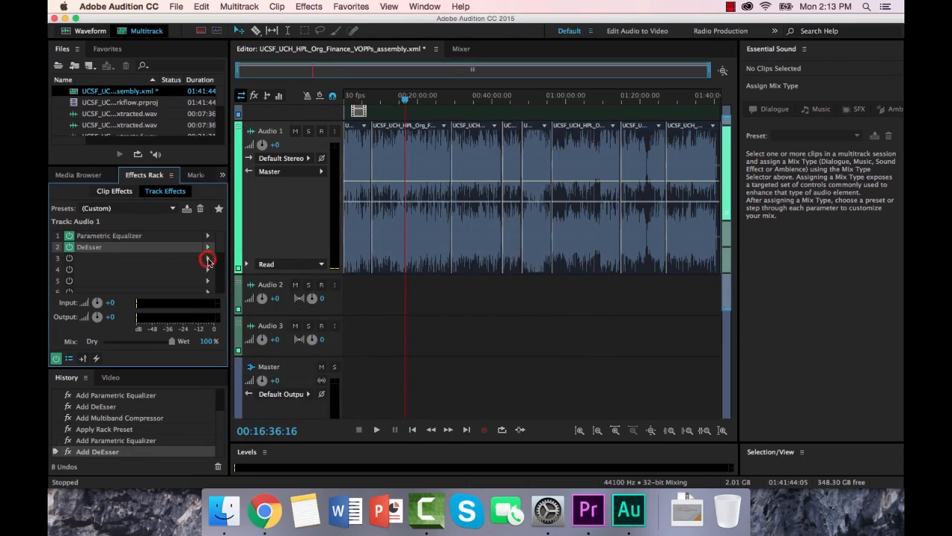
left_click(209, 258)
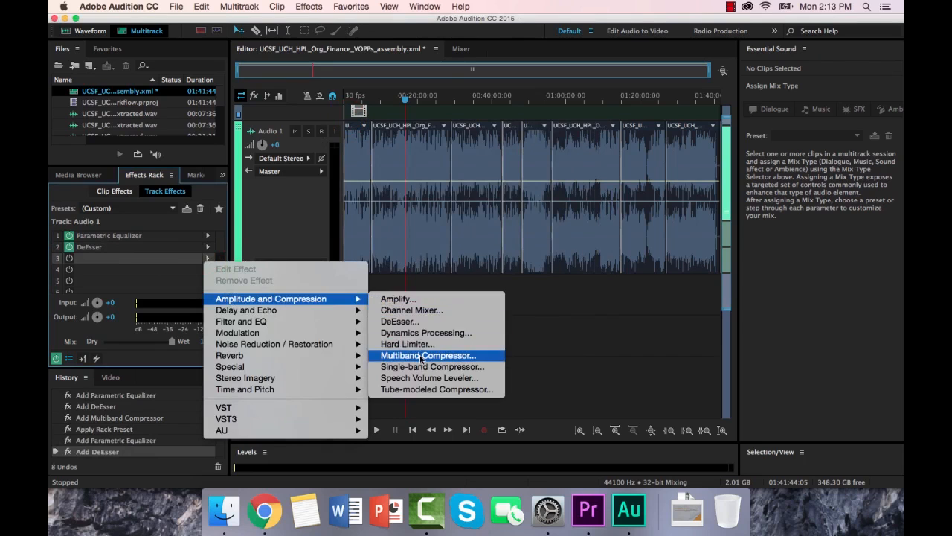
Step: Add Multiband Compressor to slot 3 and Loudness Radar to slot 4, closing both effect windows
left_click(429, 354)
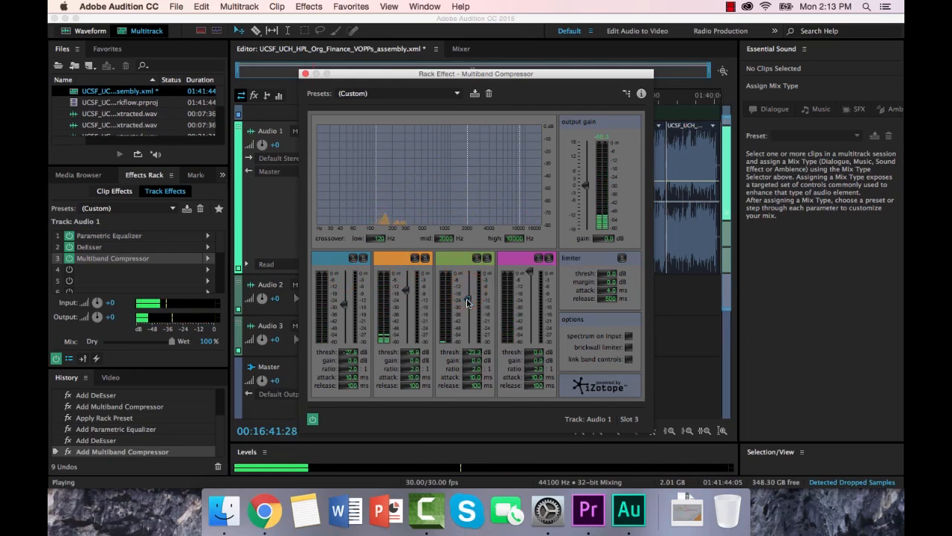
left_click(305, 75)
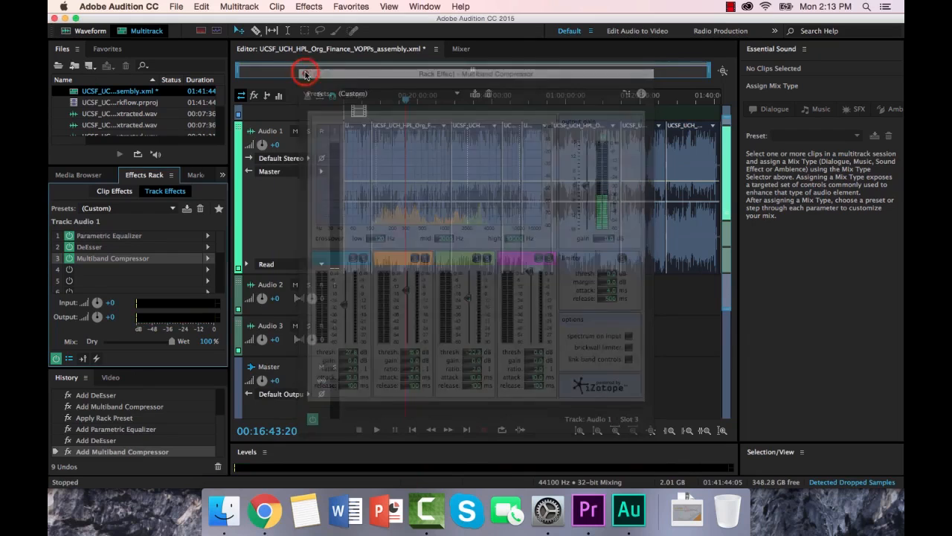
left_click(305, 73)
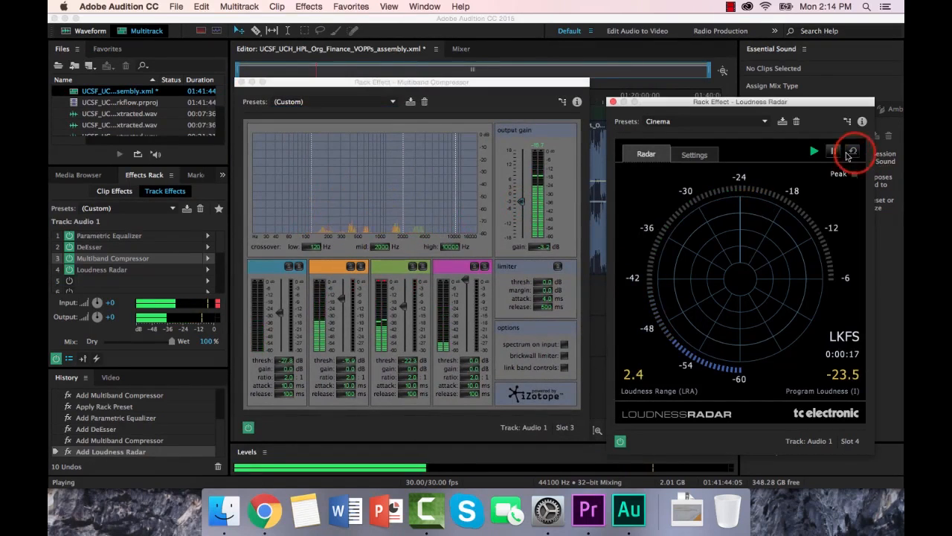
left_click(851, 152)
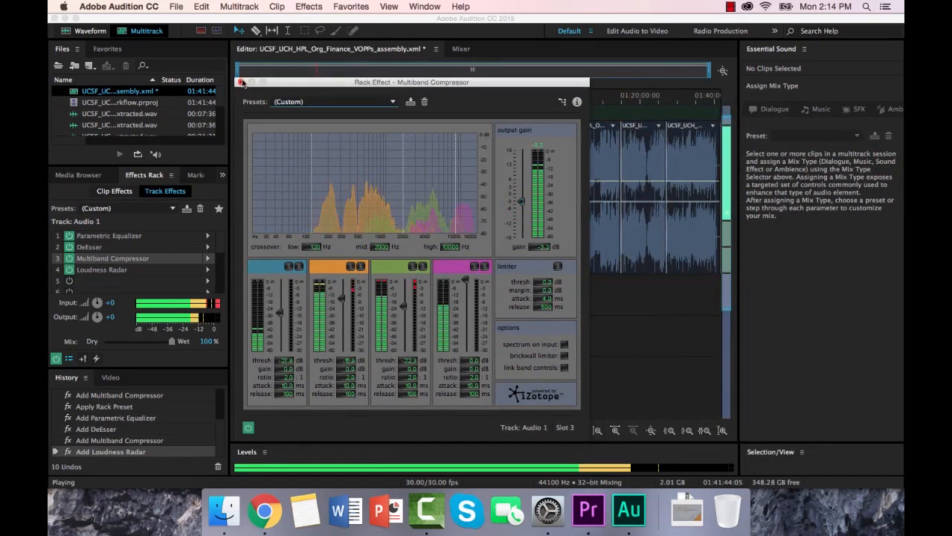
left_click(241, 82)
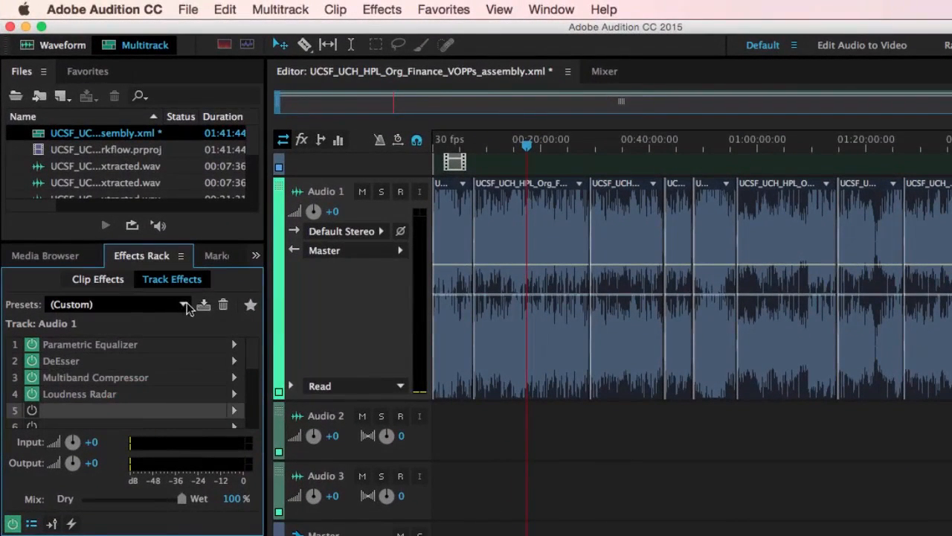
Step: Save the Audio 1 effects rack as a preset named _Client_rack
left_click(203, 305)
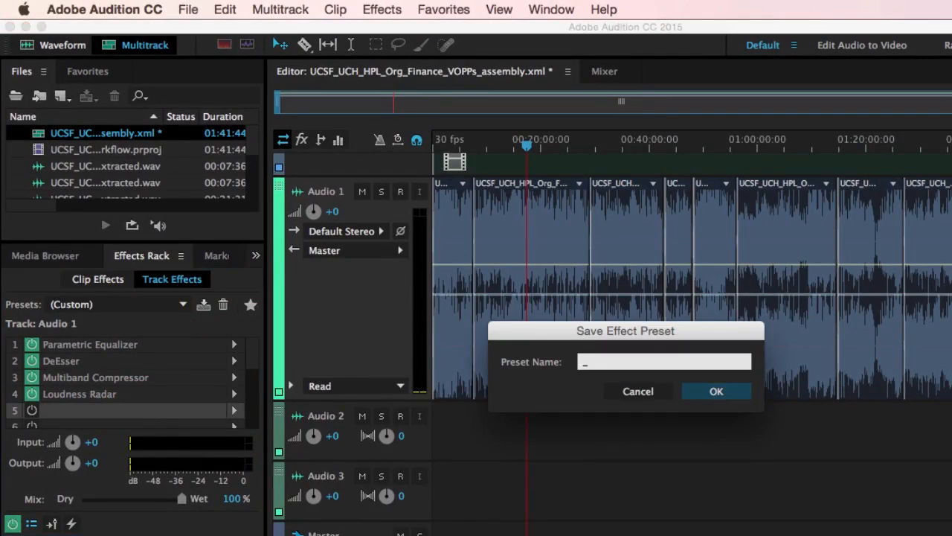
type("Te")
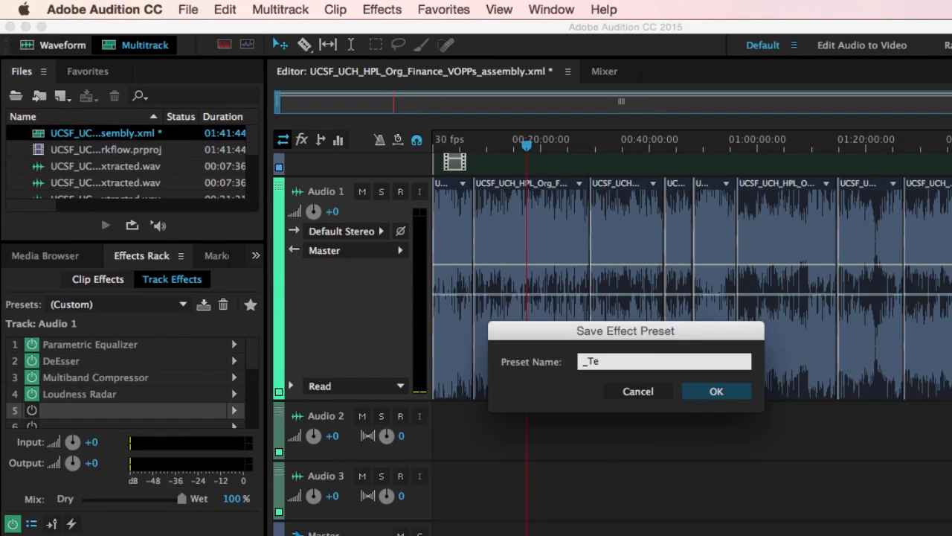
key("backspace")
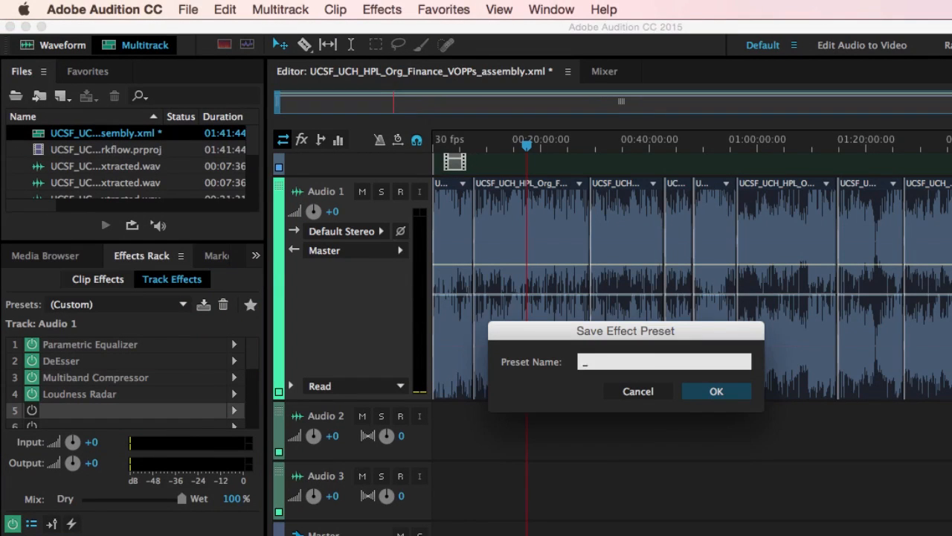
type("_Client_rack")
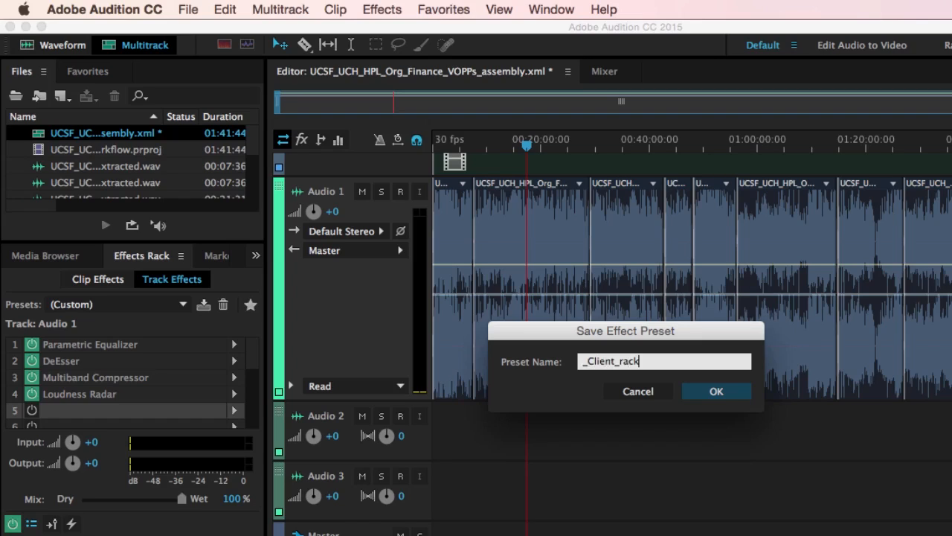
left_click(716, 390)
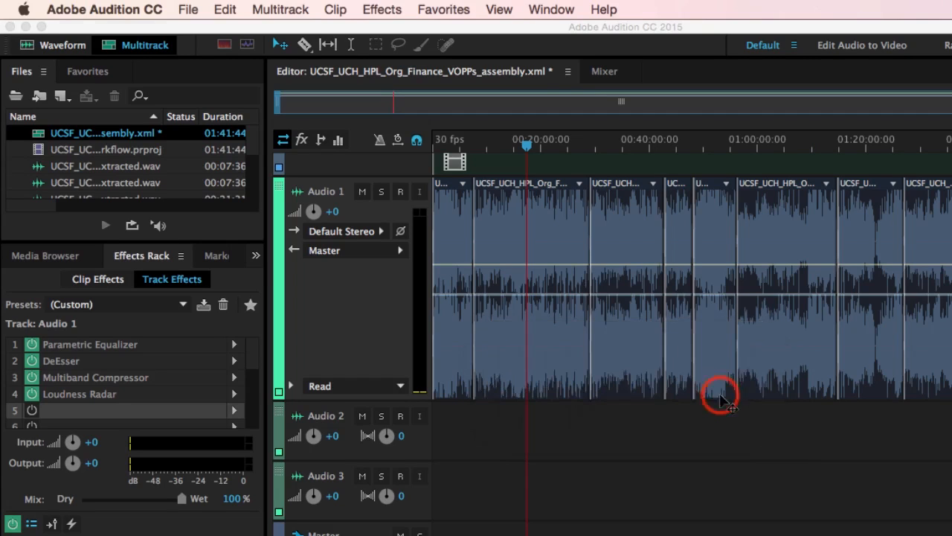
left_click(182, 304)
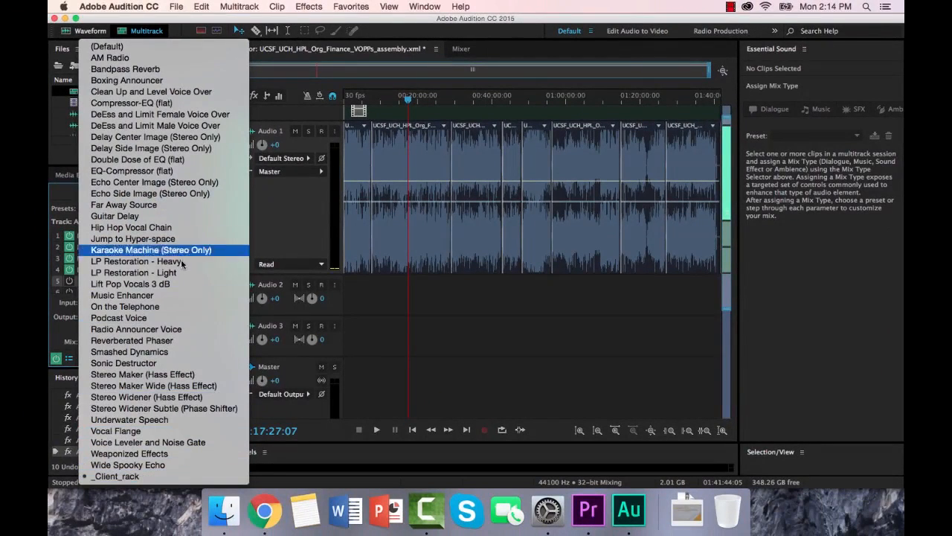
mouse_move(131, 103)
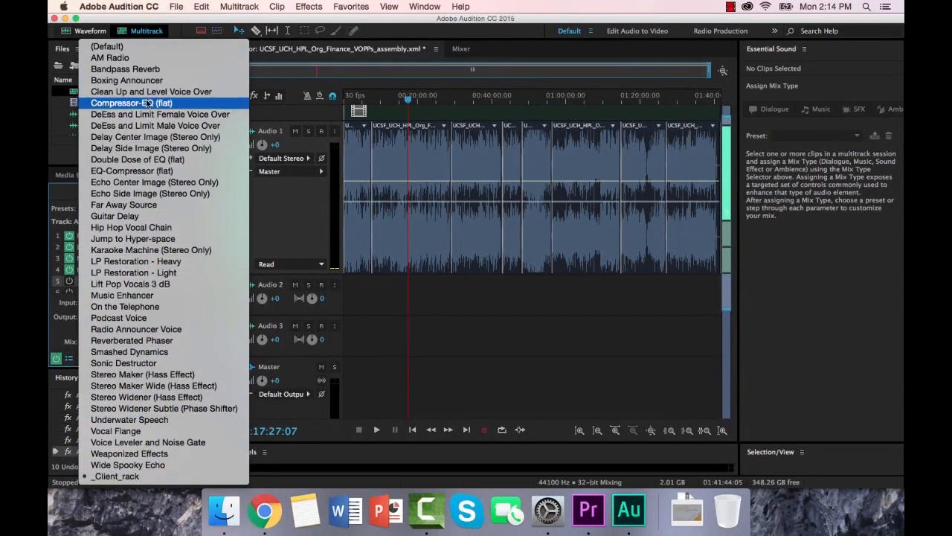
mouse_move(167, 491)
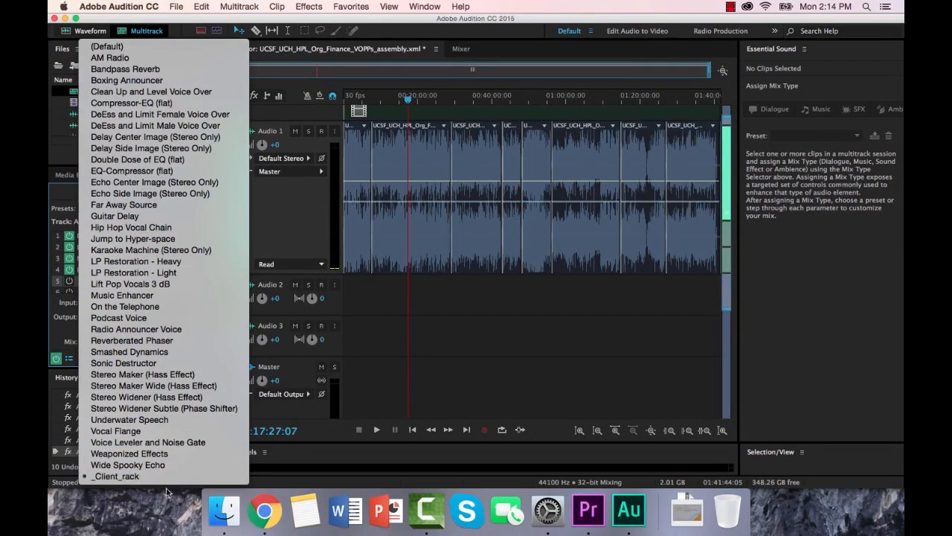
mouse_move(131, 486)
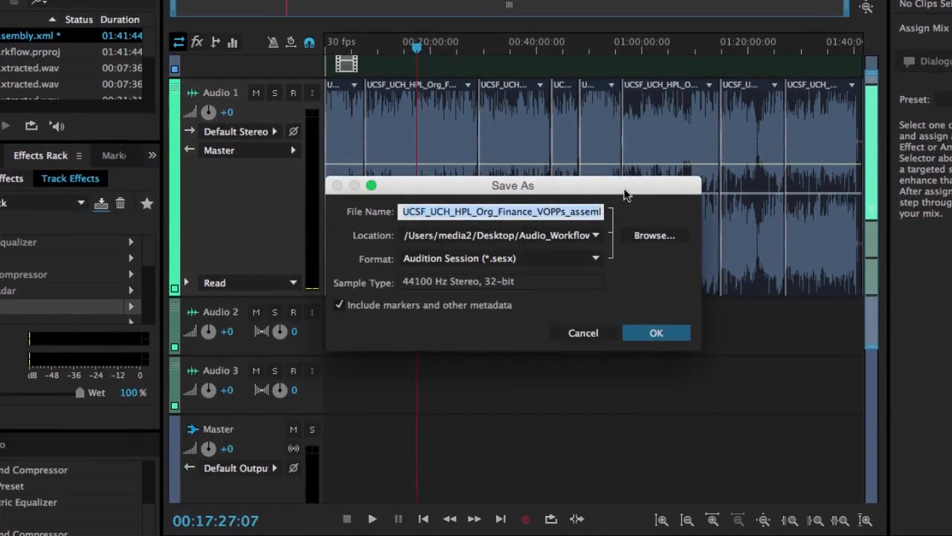
Step: Save the assembly session as a .sesx file in the Adobe Audition Interchange folder
left_click_drag(512, 185, 420, 24)
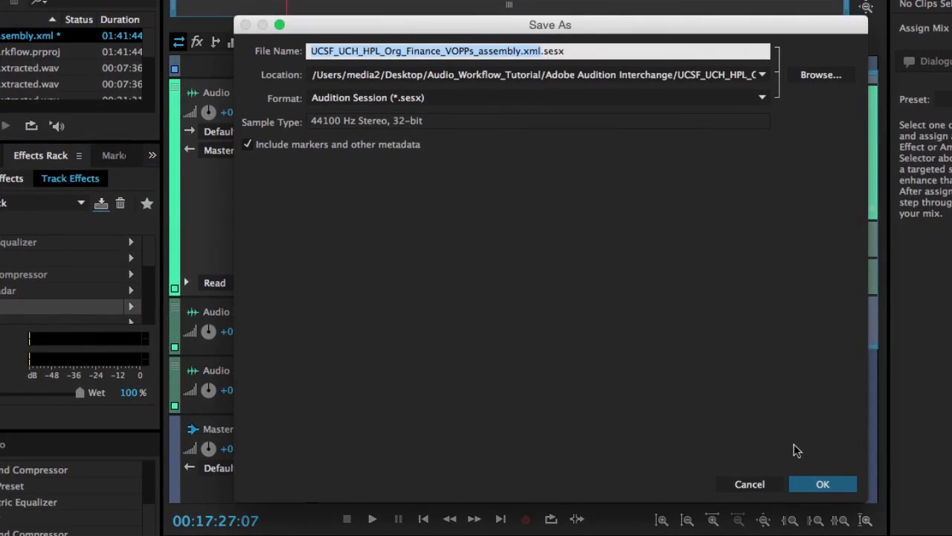
left_click(762, 74)
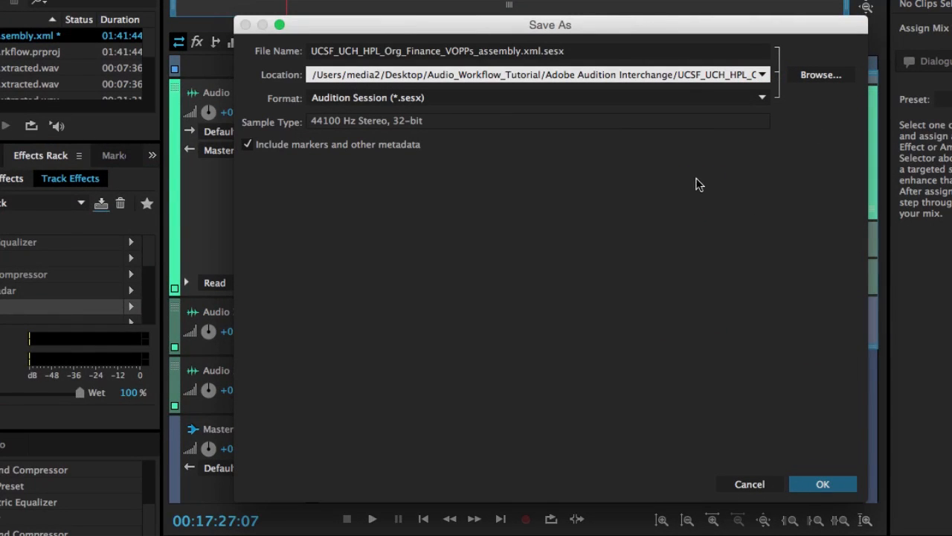
mouse_move(628, 294)
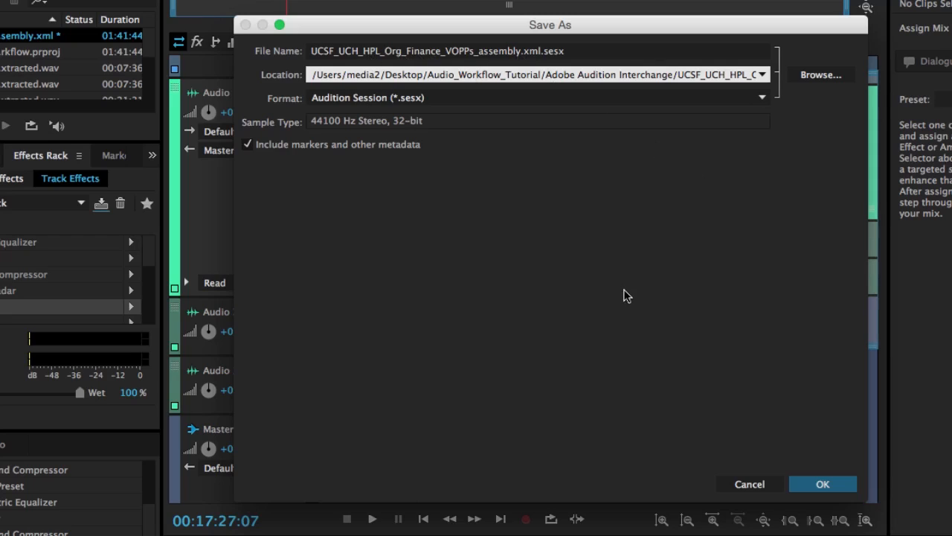
left_click(821, 483)
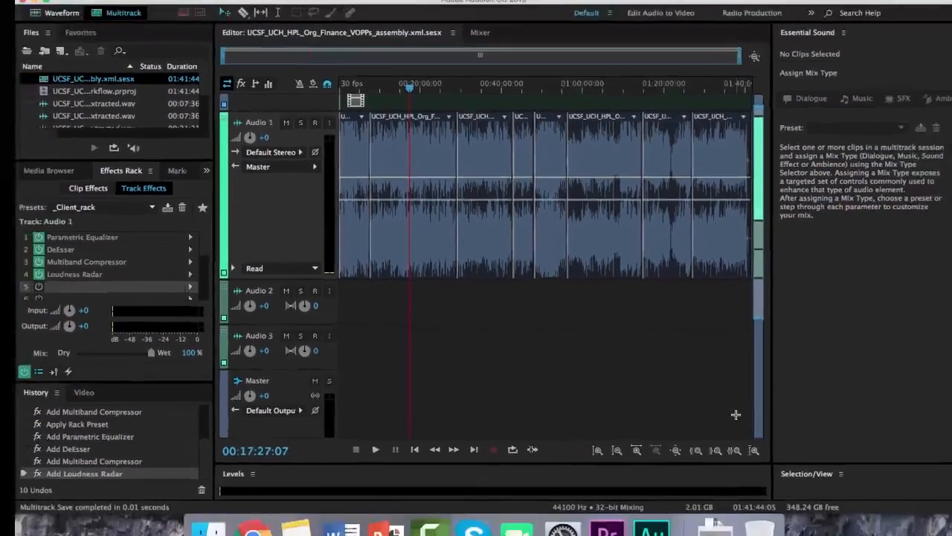
Step: Bring up the Export to Adobe Premiere Pro dialog from the Multitrack menu
left_click(240, 6)
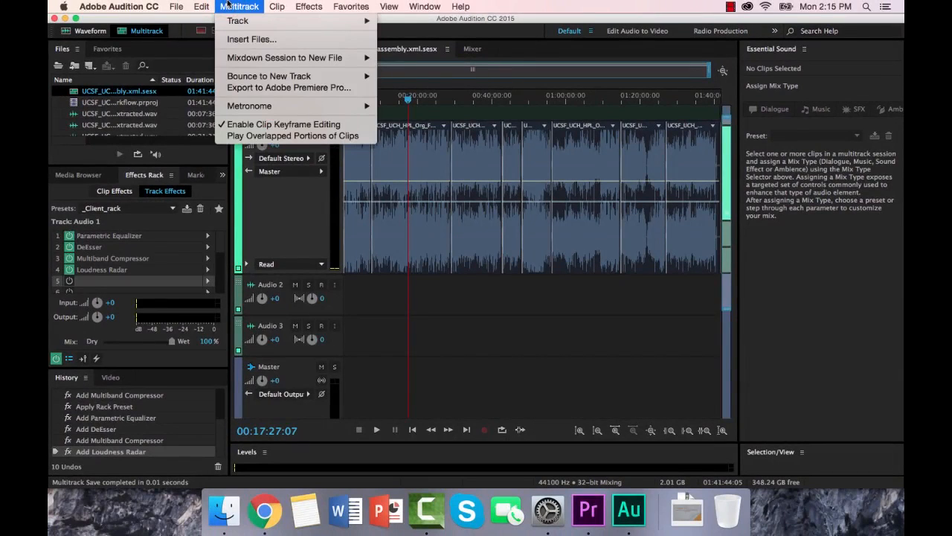
mouse_move(288, 87)
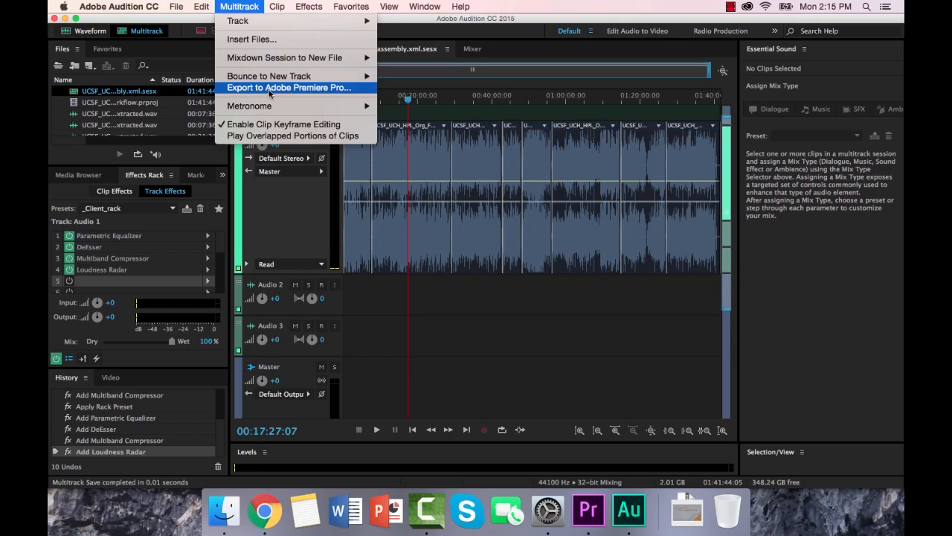
left_click(288, 87)
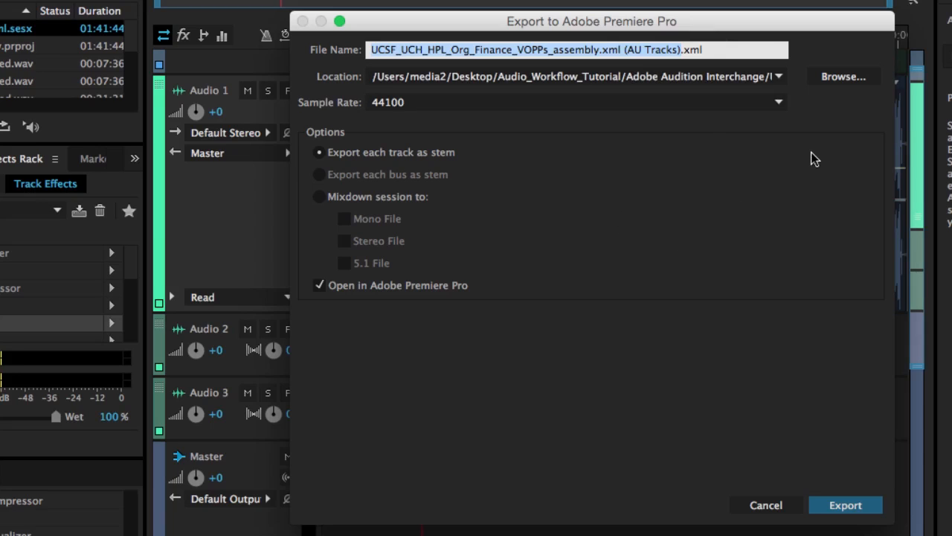
Step: Export each track as a 48000 Hz stem with Open in Adobe Premiere Pro kept on
left_click(778, 101)
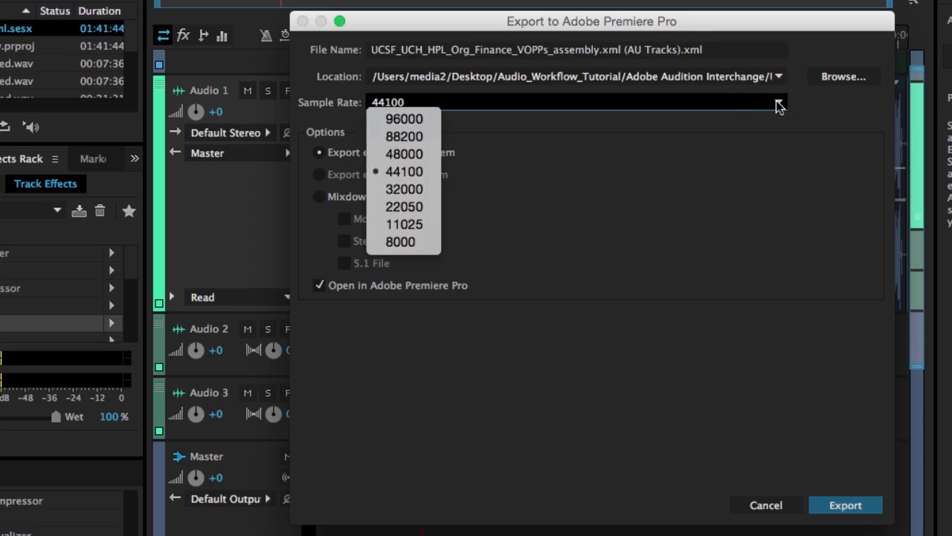
mouse_move(404, 153)
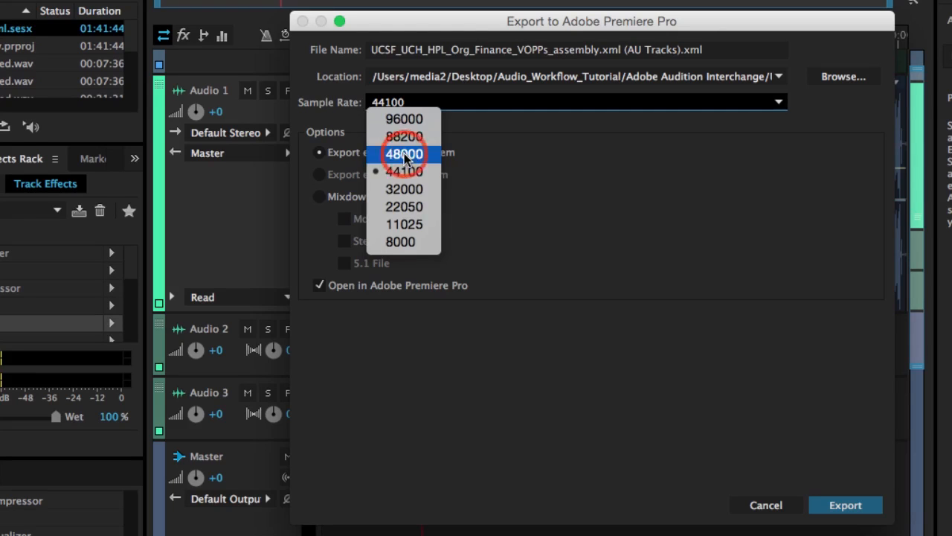
left_click(405, 153)
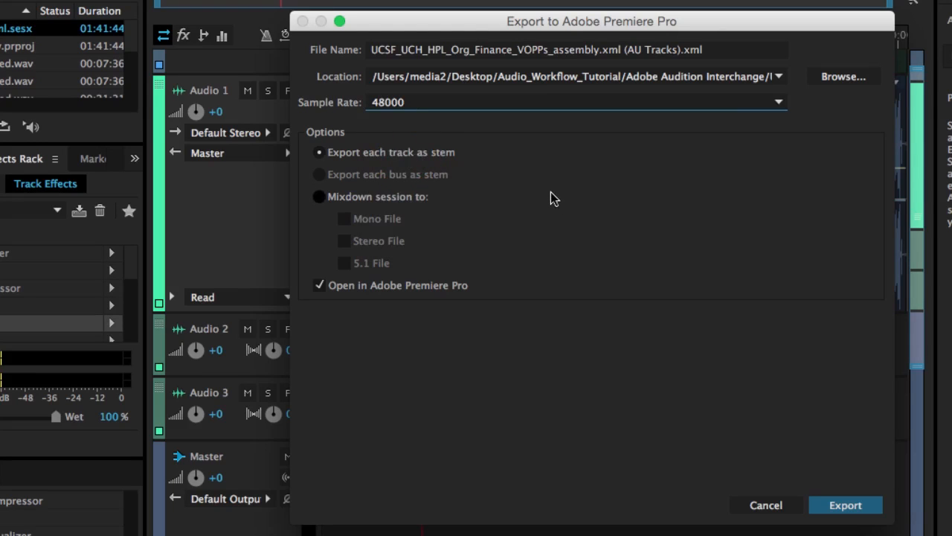
mouse_move(551, 250)
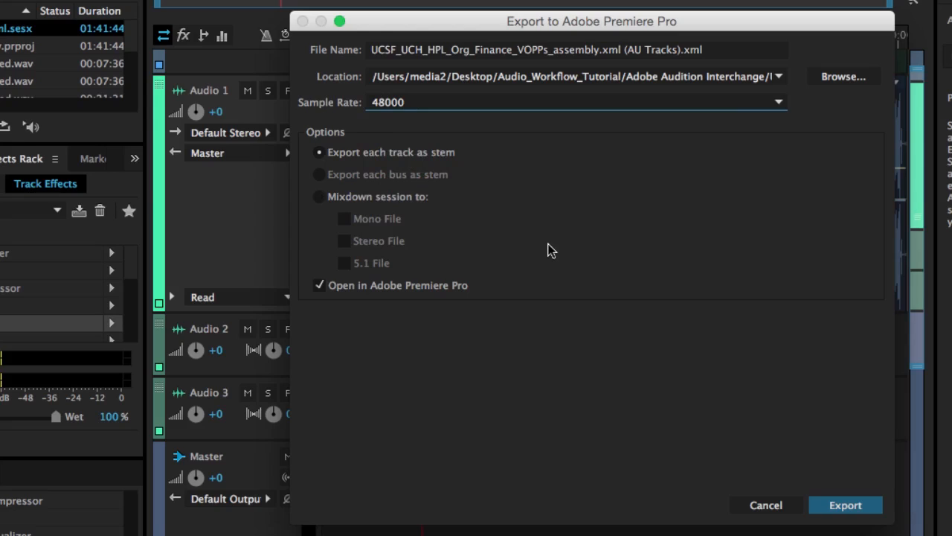
mouse_move(541, 250)
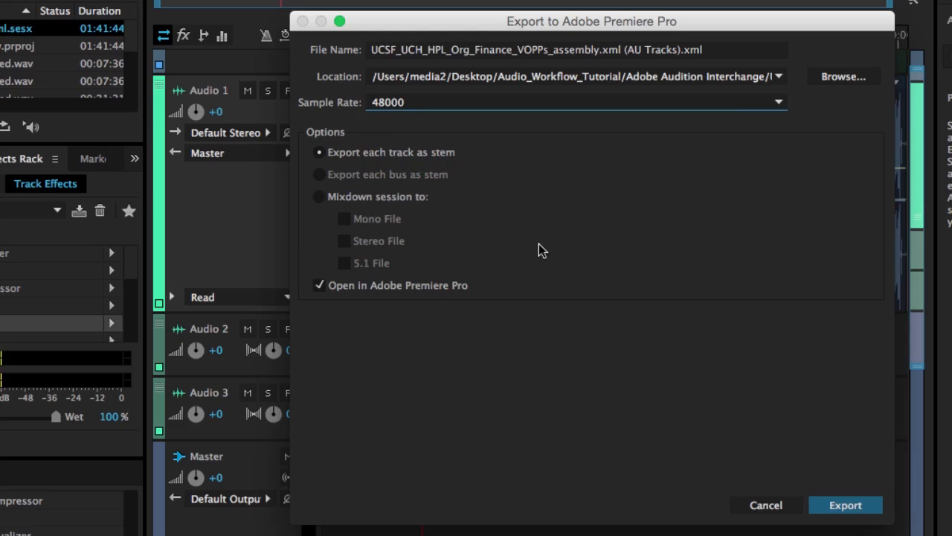
mouse_move(459, 250)
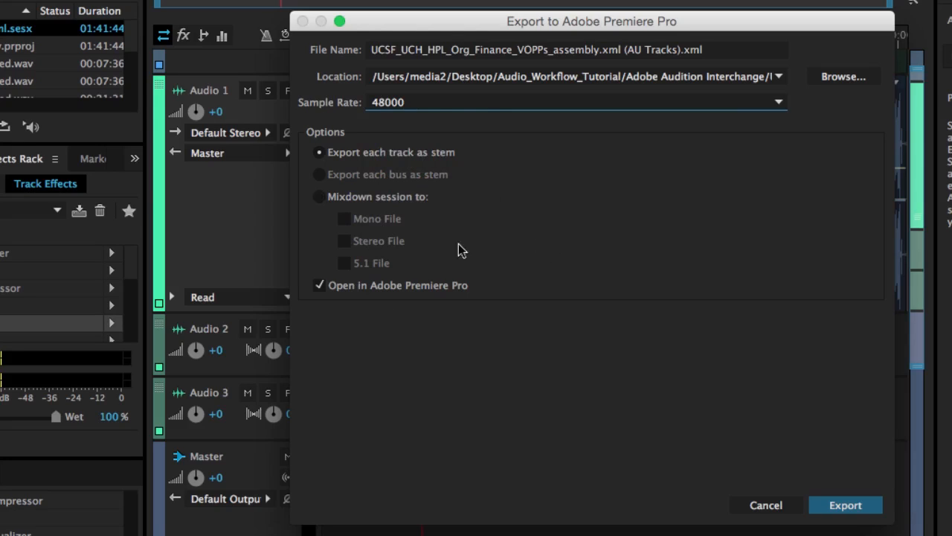
mouse_move(337, 311)
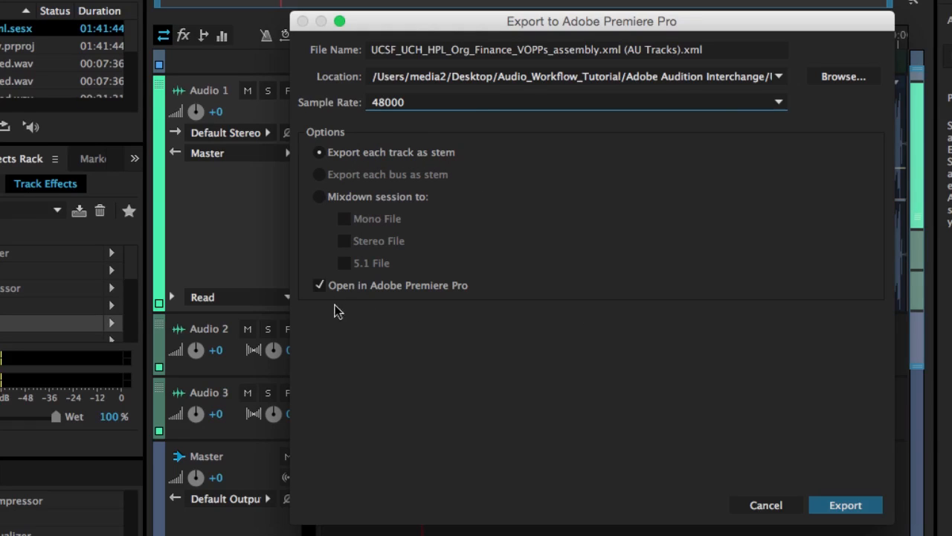
left_click(319, 286)
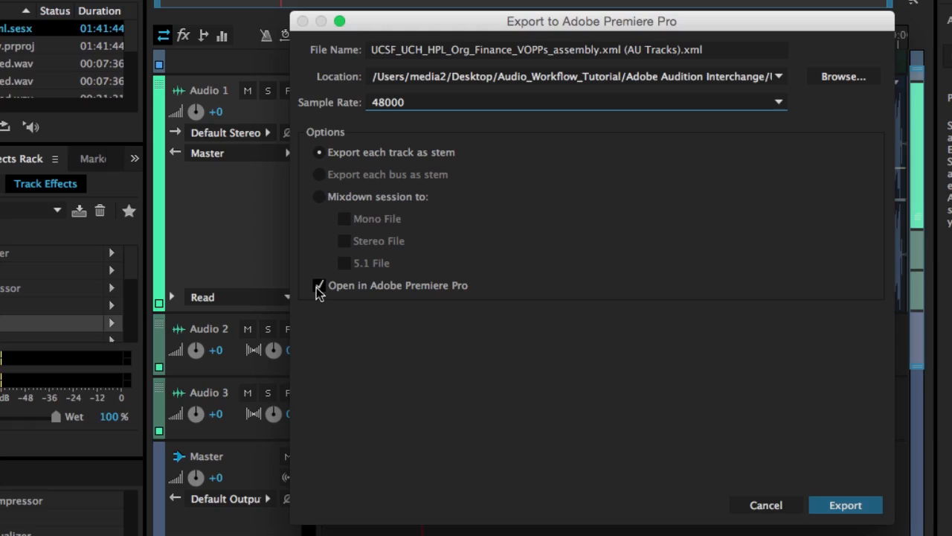
left_click(318, 285)
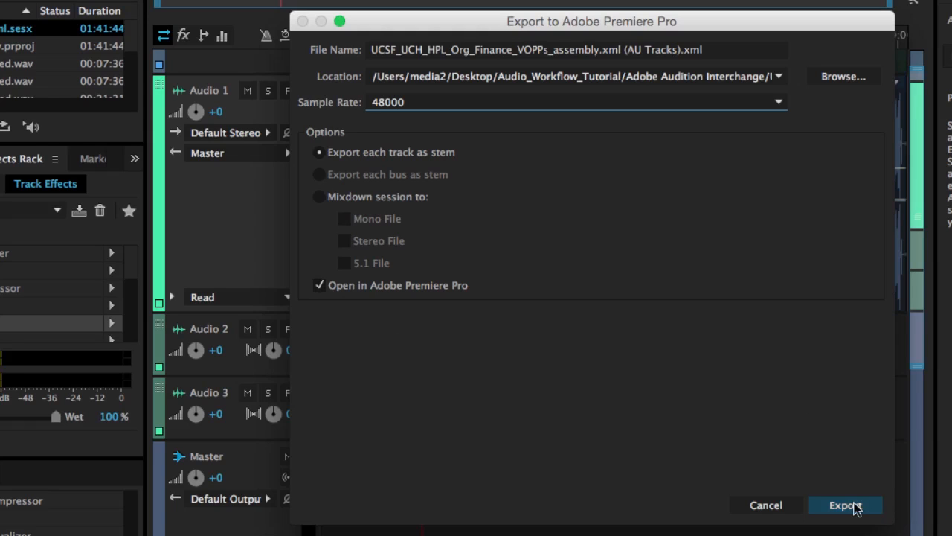
left_click(845, 506)
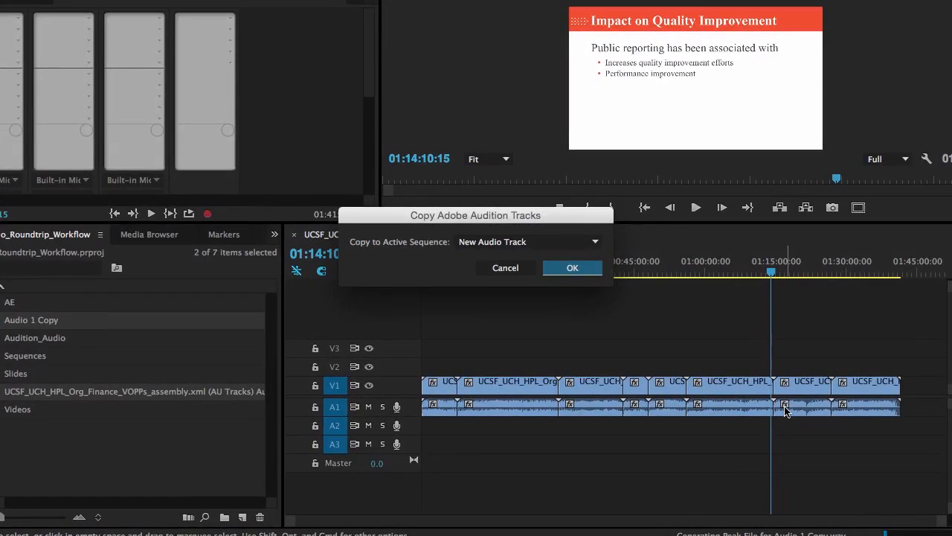
mouse_move(786, 410)
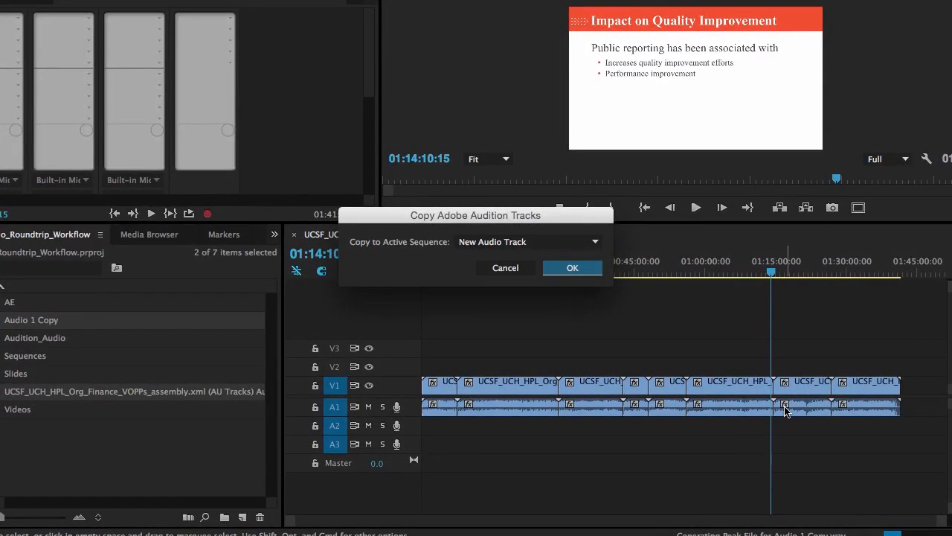
mouse_move(638, 289)
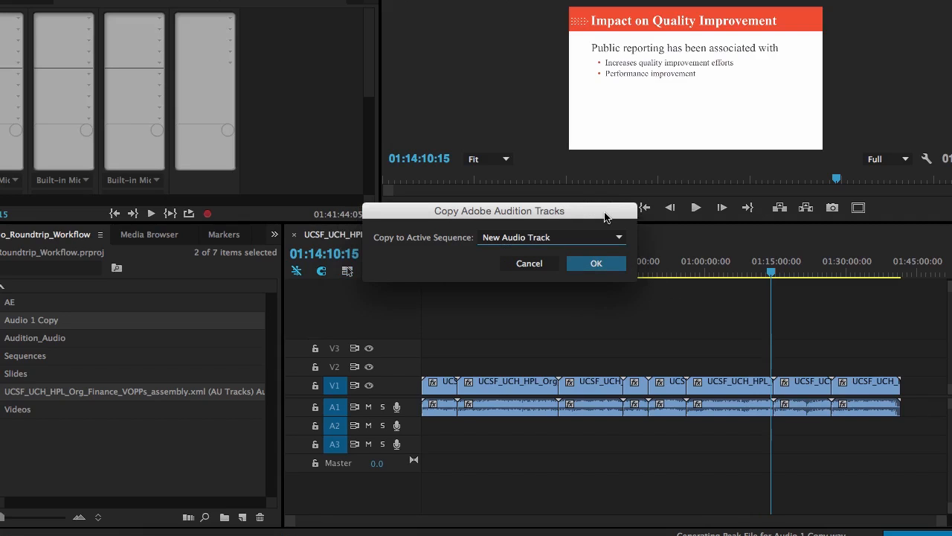
mouse_move(628, 241)
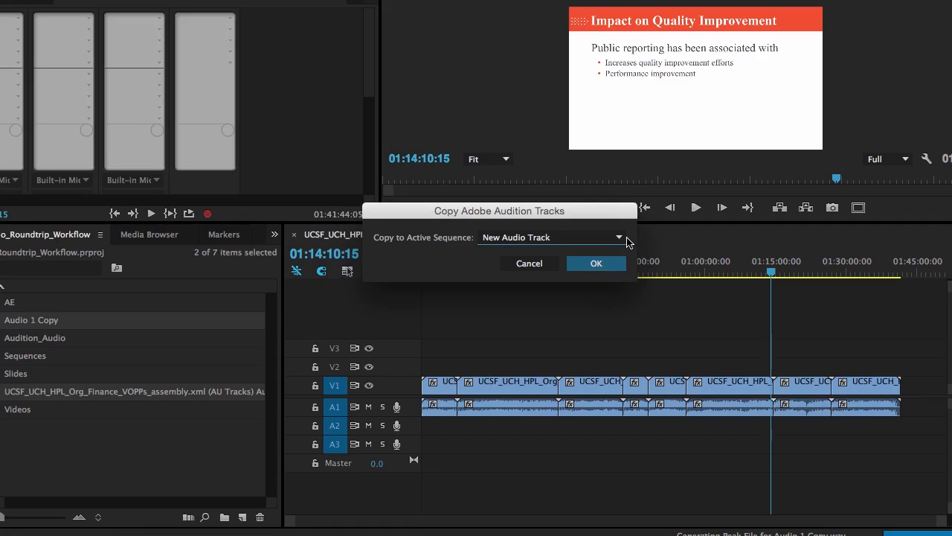
Step: Copy the Audition stem into the active sequence on Audio 2
left_click(619, 236)
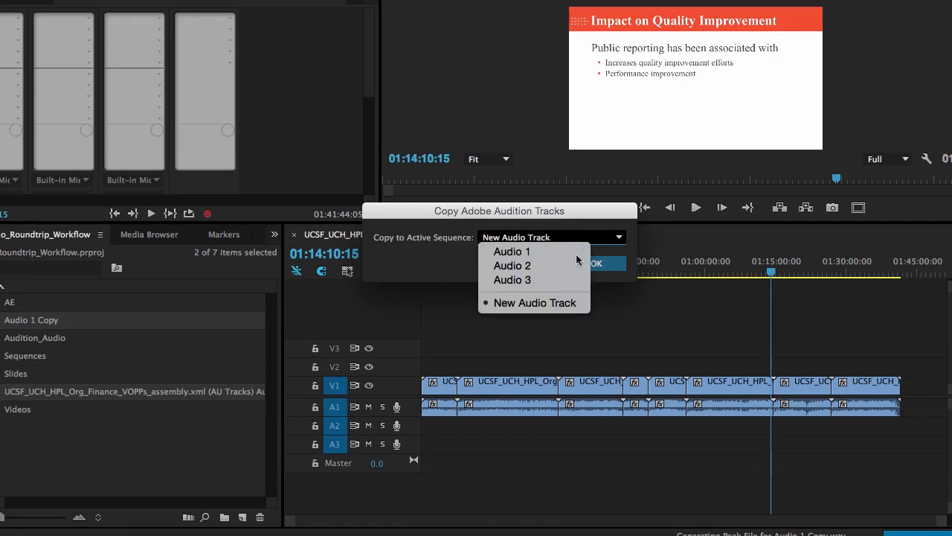
left_click(512, 265)
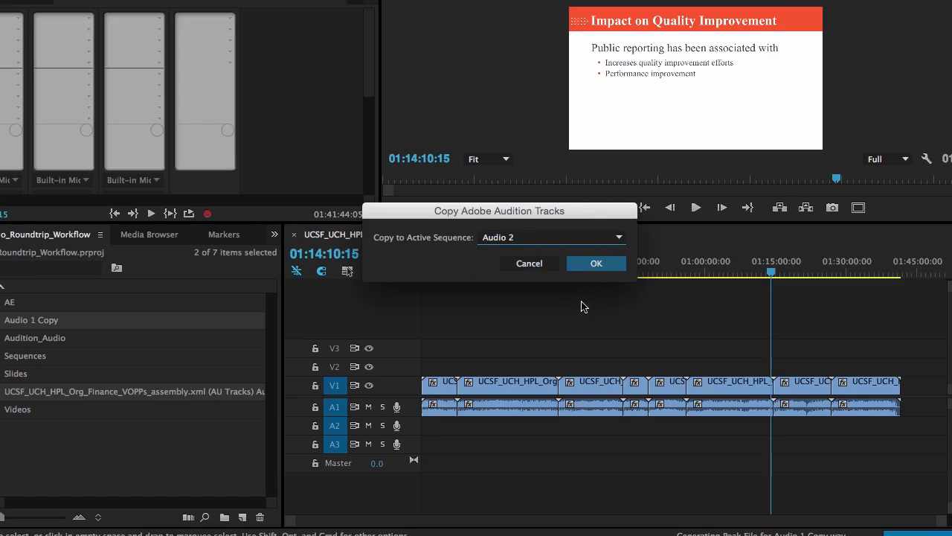
left_click(595, 262)
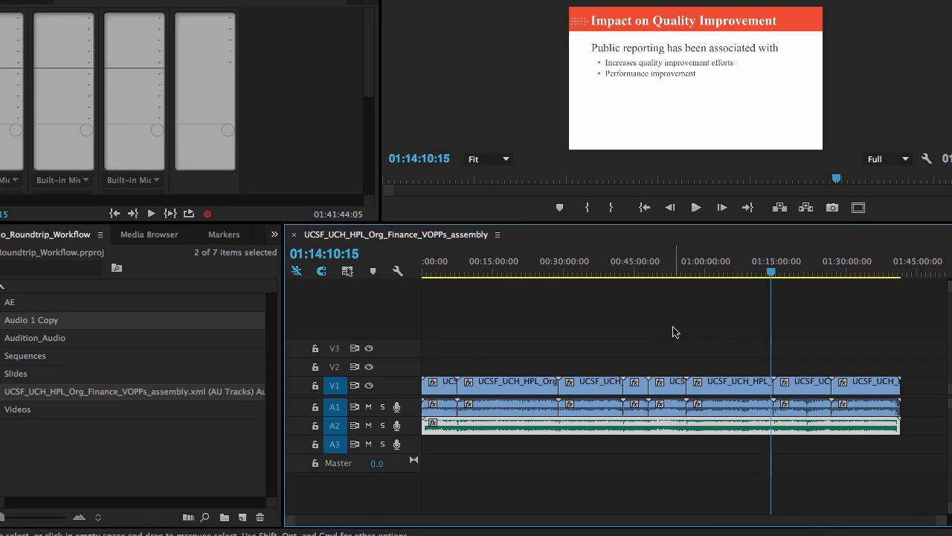
mouse_move(642, 318)
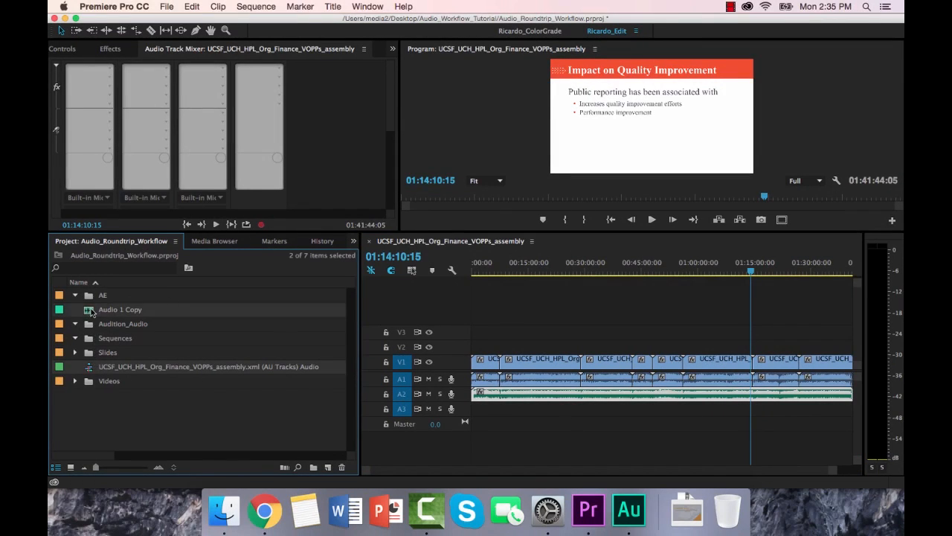
Step: File Audio 1 Copy into Audition_Audio and select the assembly sequence in Videos
left_click(74, 308)
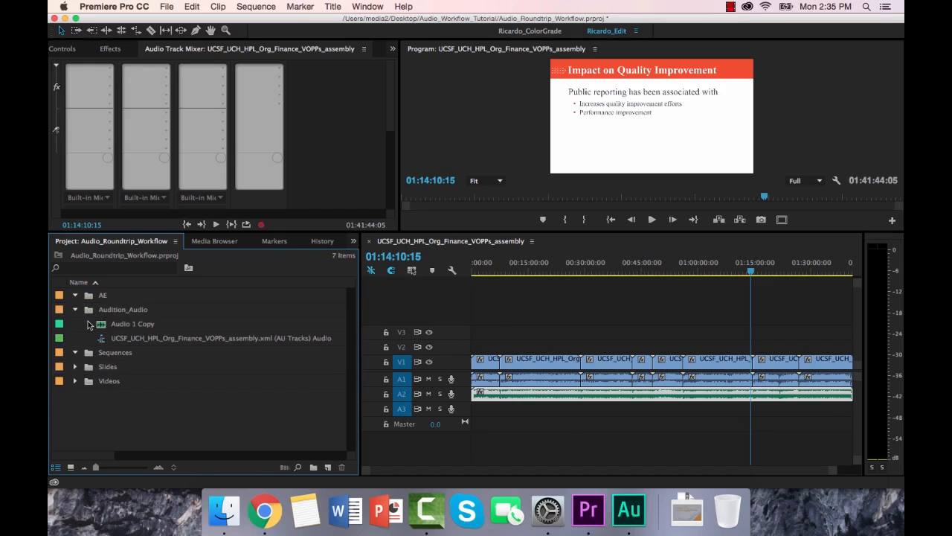
left_click(74, 308)
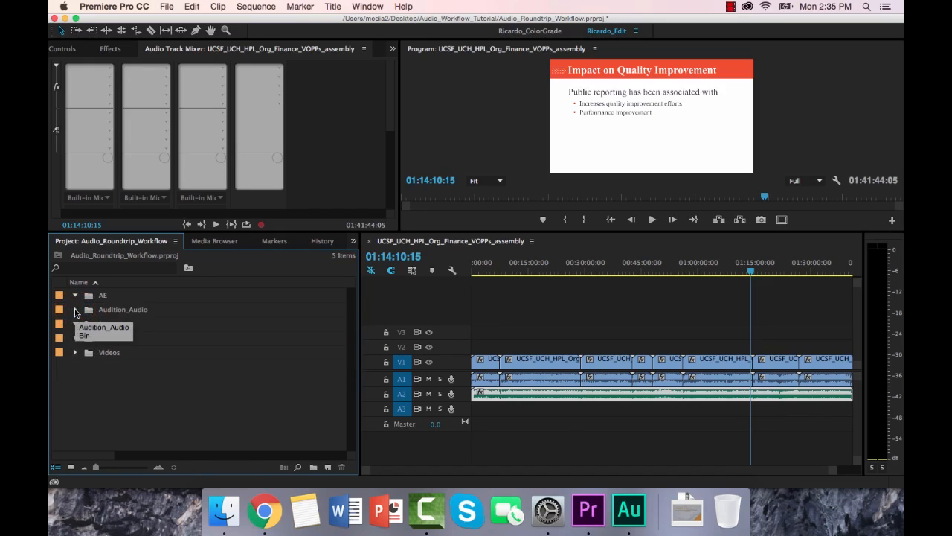
left_click(74, 351)
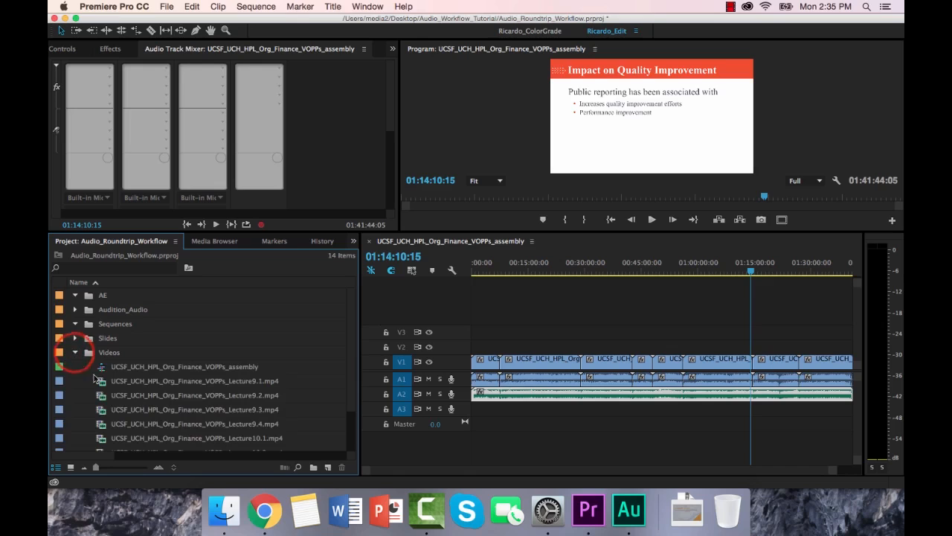
left_click(184, 366)
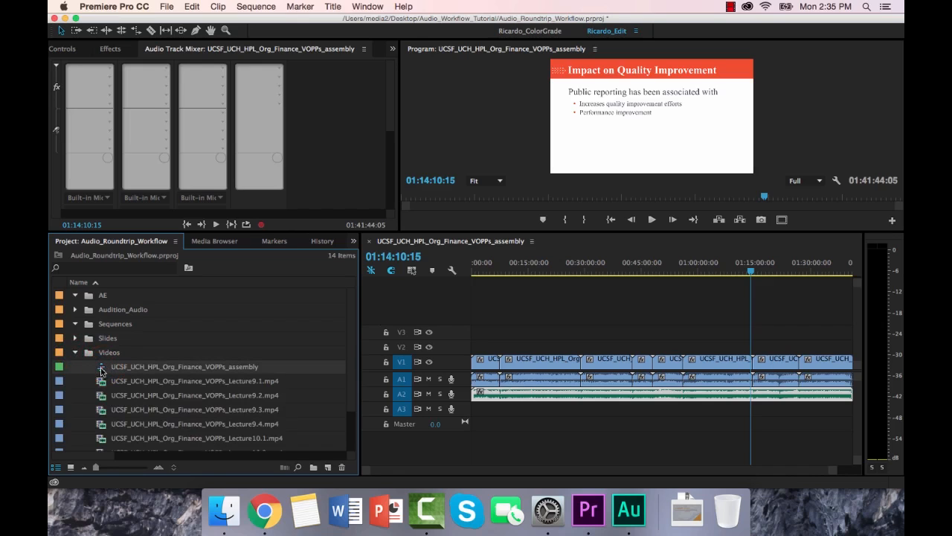
Step: Duplicate the assembly sequence, rename it assembly2 and open it in the timeline
left_click(74, 324)
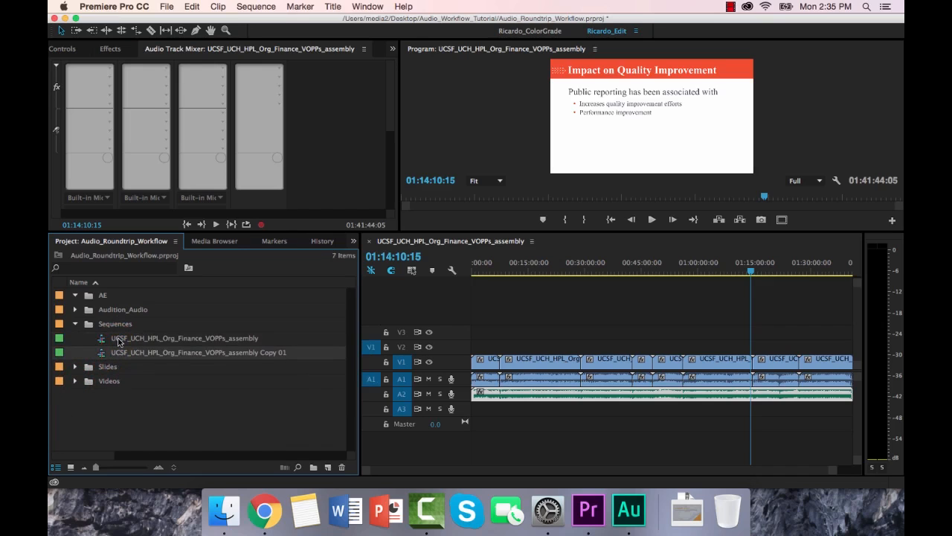
double_click(199, 353)
type("2")
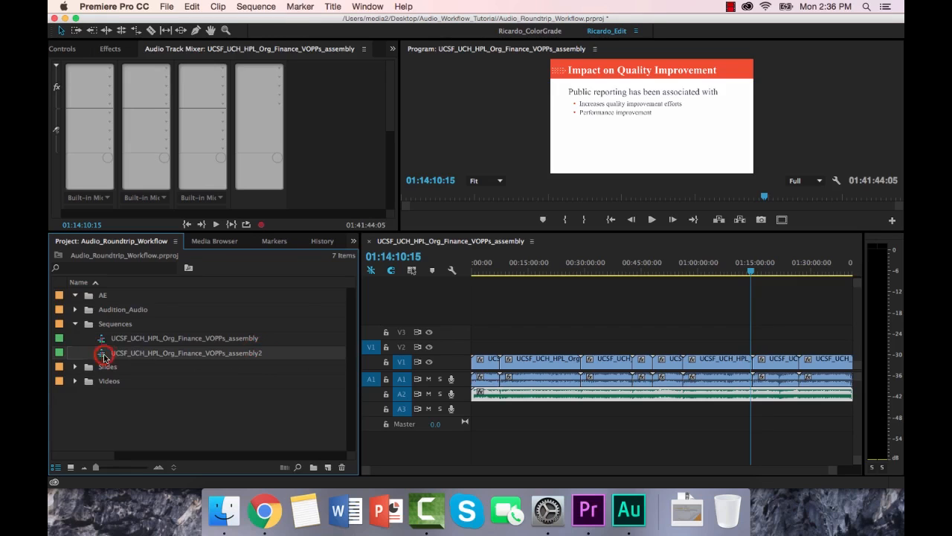
double_click(184, 353)
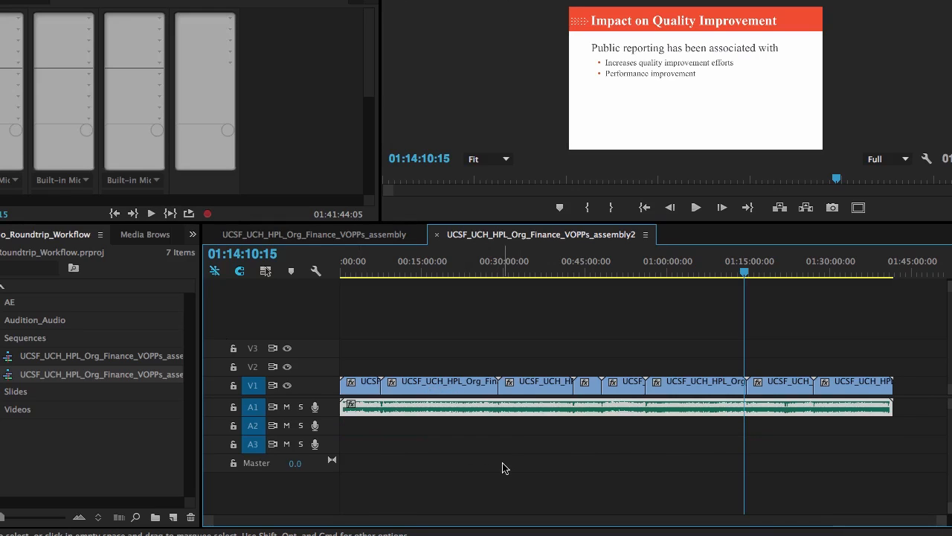
mouse_move(737, 310)
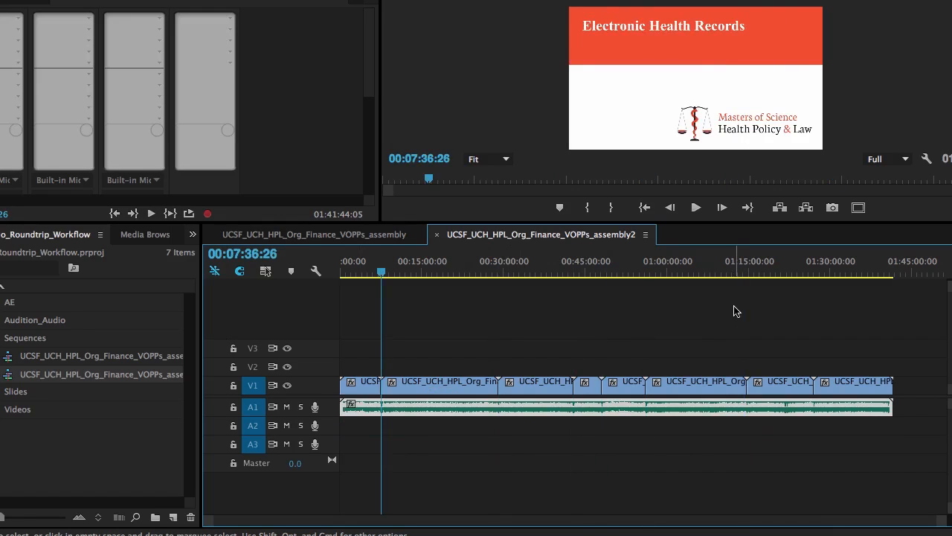
Step: Razor the A1 stem at three lecture video boundaries into per-video clips
left_click(498, 260)
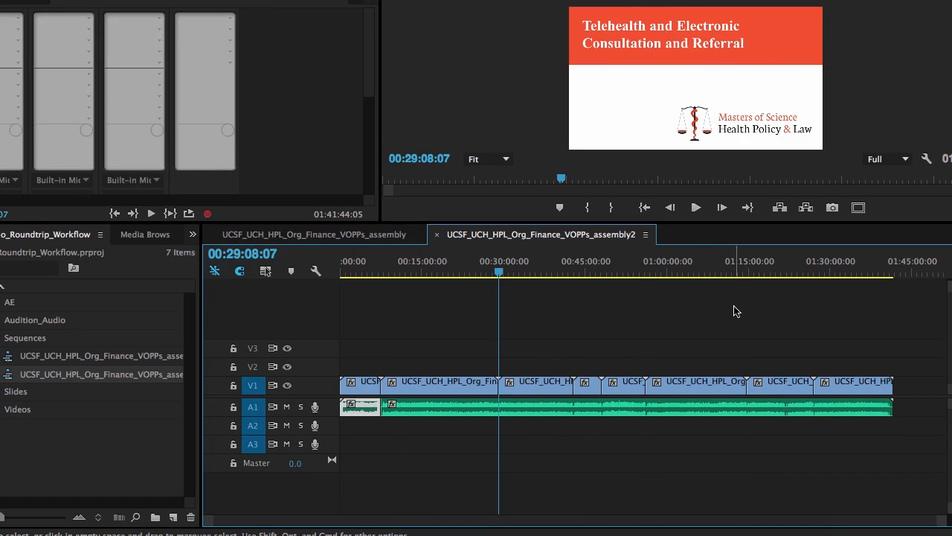
left_click(601, 271)
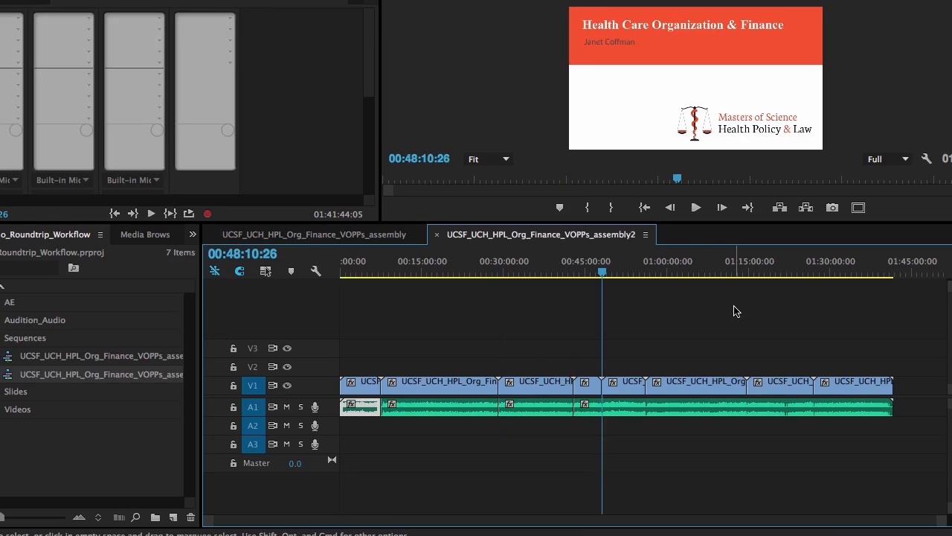
left_click(646, 271)
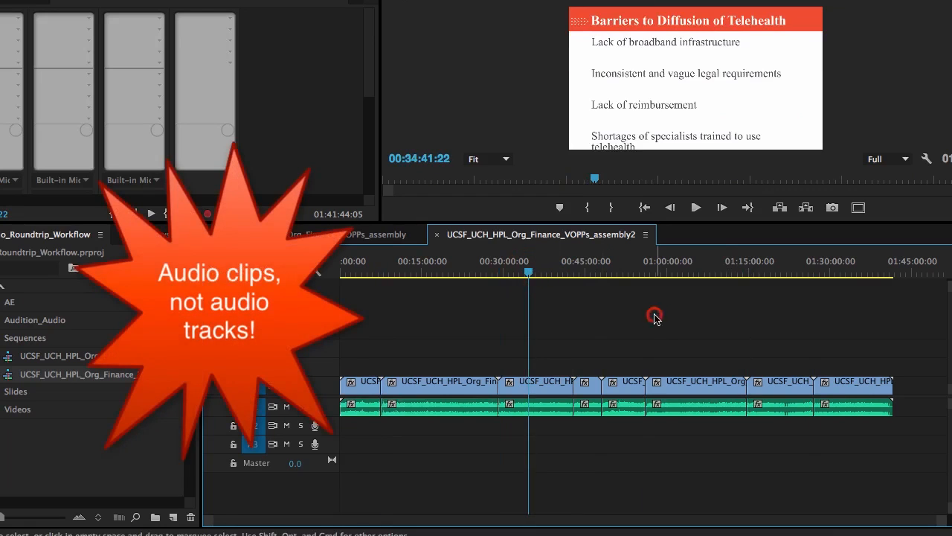
mouse_move(482, 348)
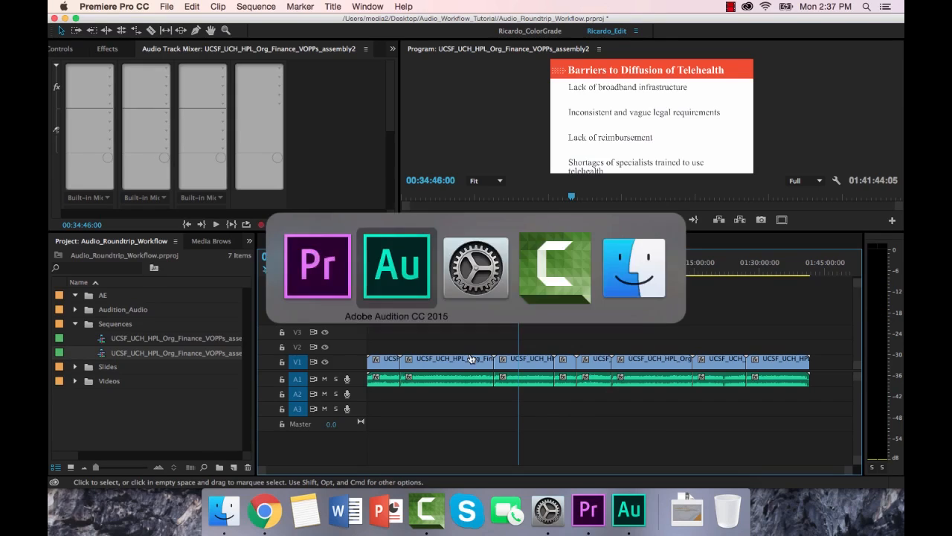
Step: Switch to Audition and preview playback of the processed audio near the 46-minute mark
left_click(396, 266)
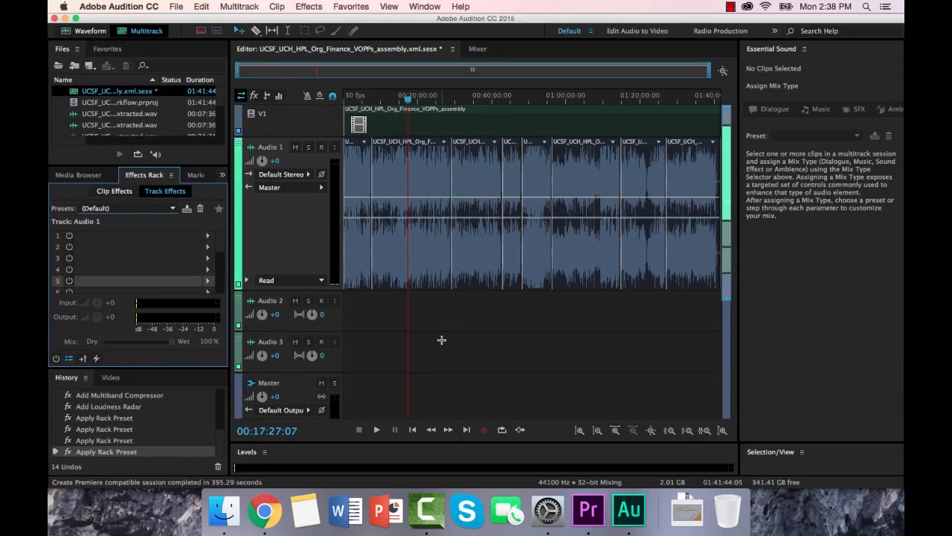
mouse_move(446, 250)
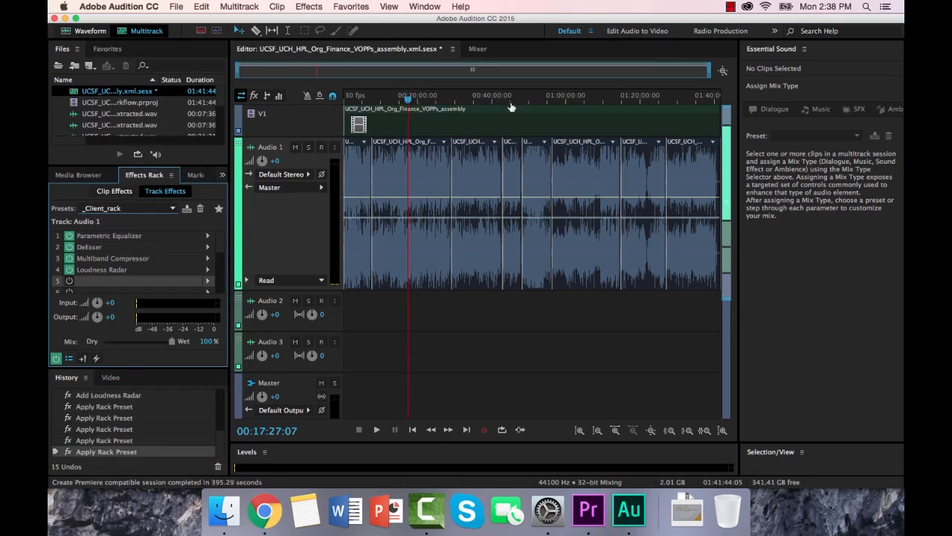
left_click(512, 101)
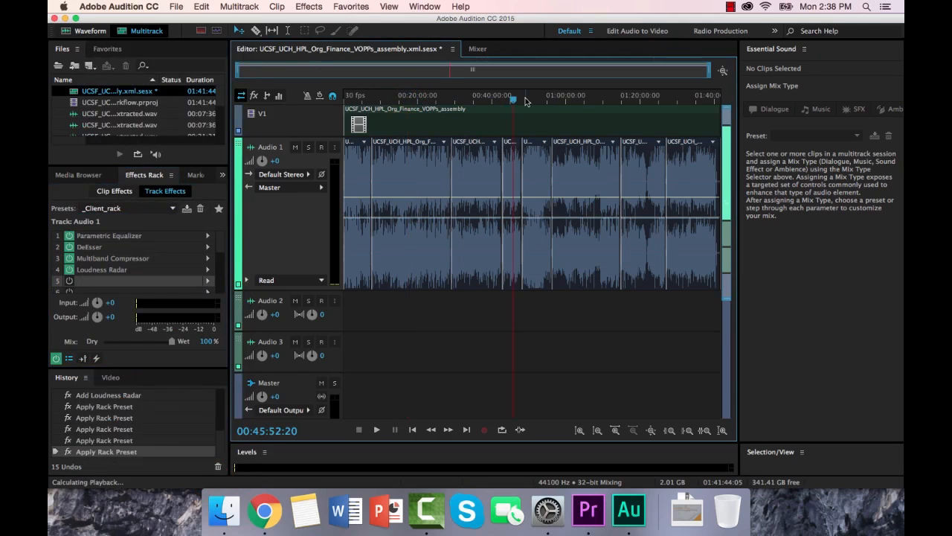
left_click(376, 428)
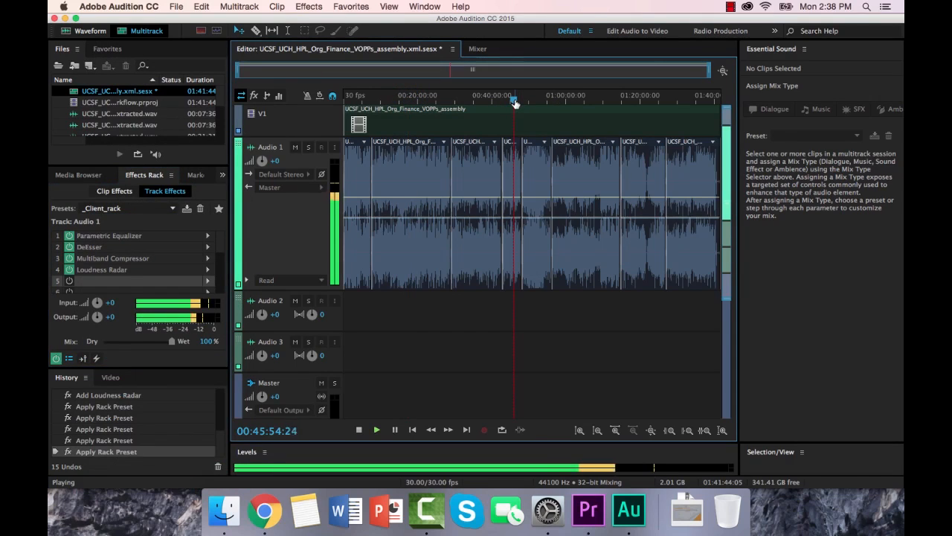
left_click(376, 429)
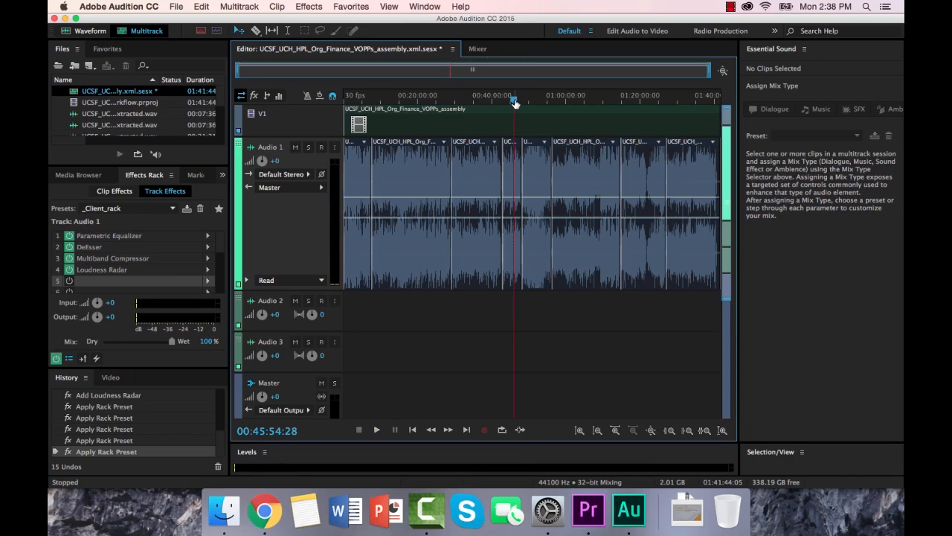